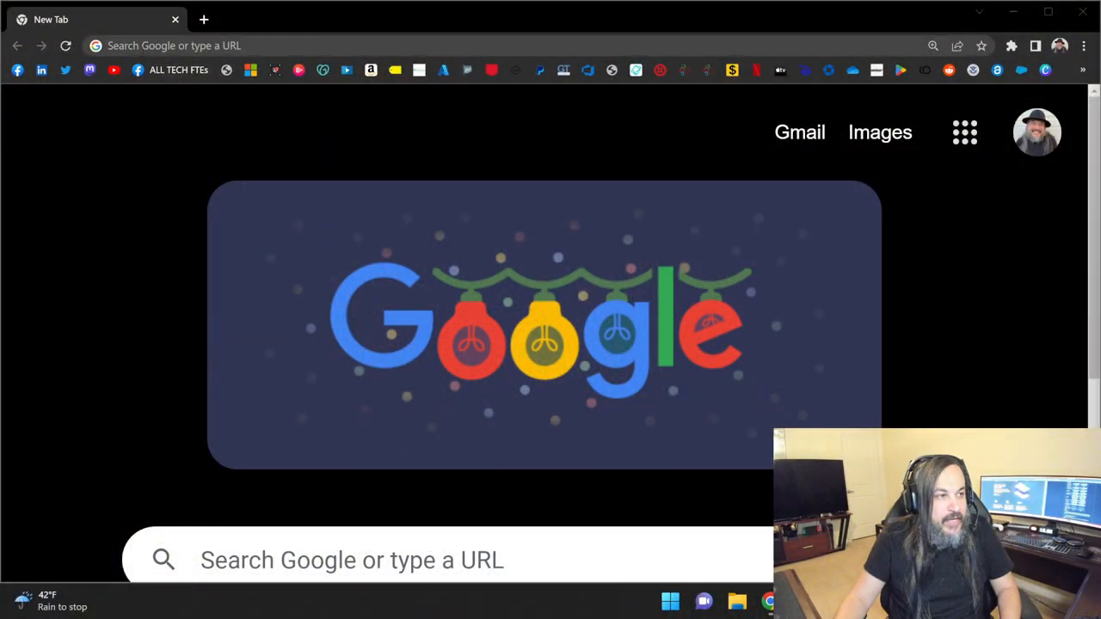
# Step: Search 'download dotnet' to reach the .NET downloads page, then search for the dotnet installer on GitHub
pyautogui.write('download do')
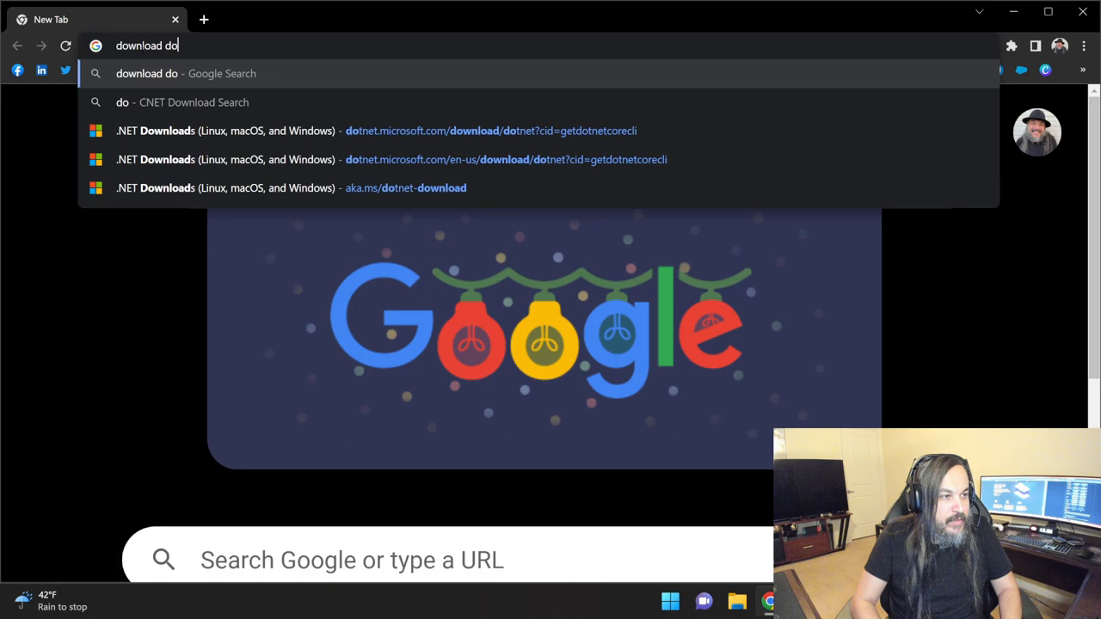
pyautogui.press('Return')
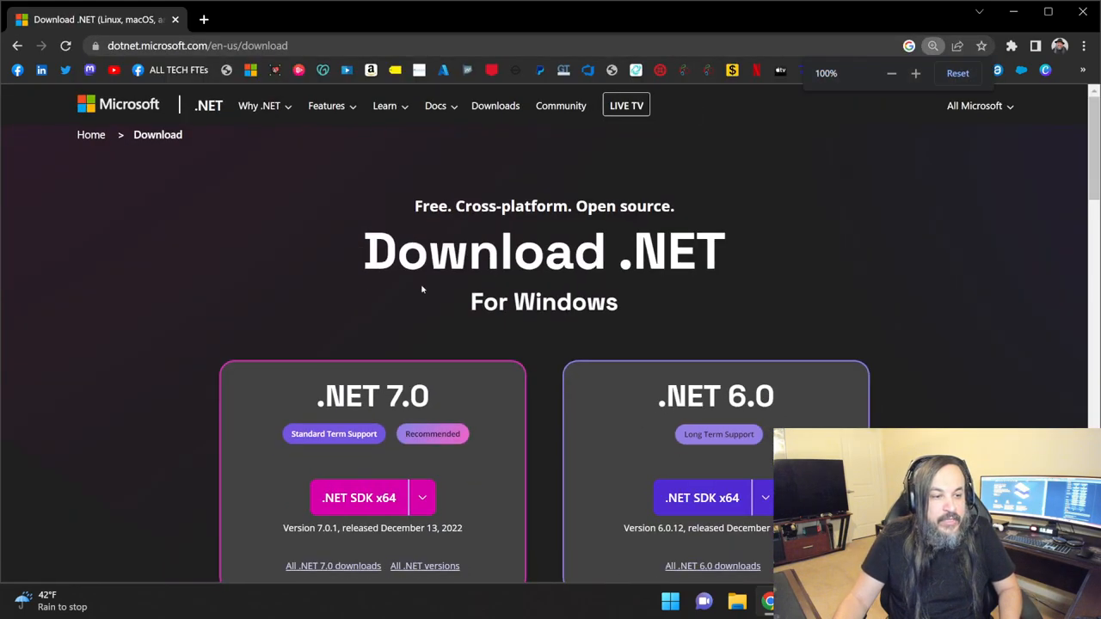
pyautogui.scroll(-3)
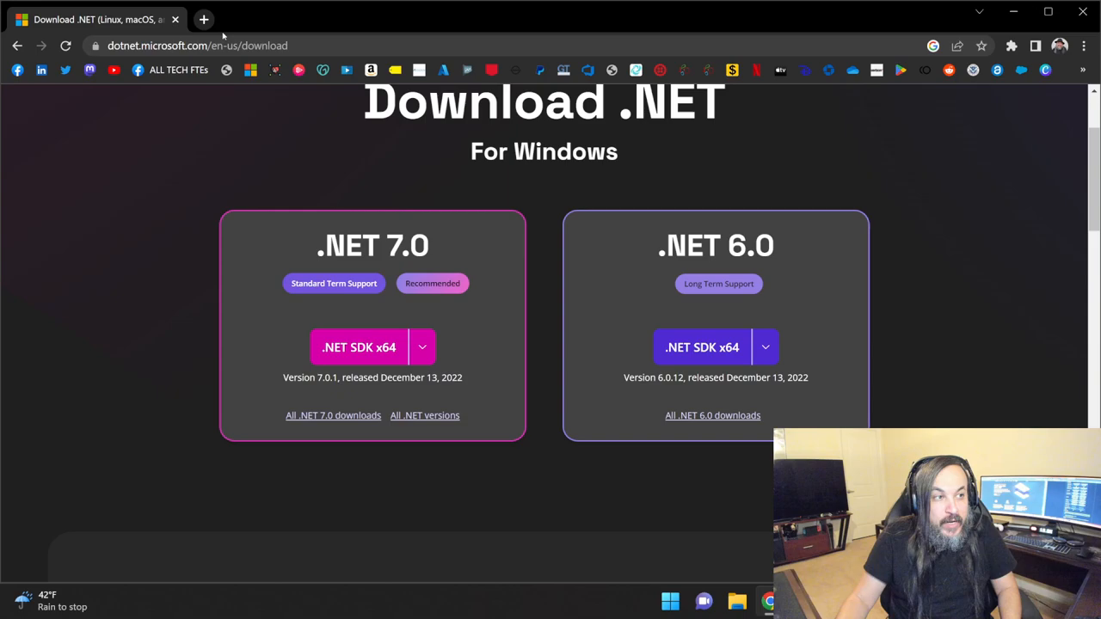
pyautogui.write('dotnet installer github')
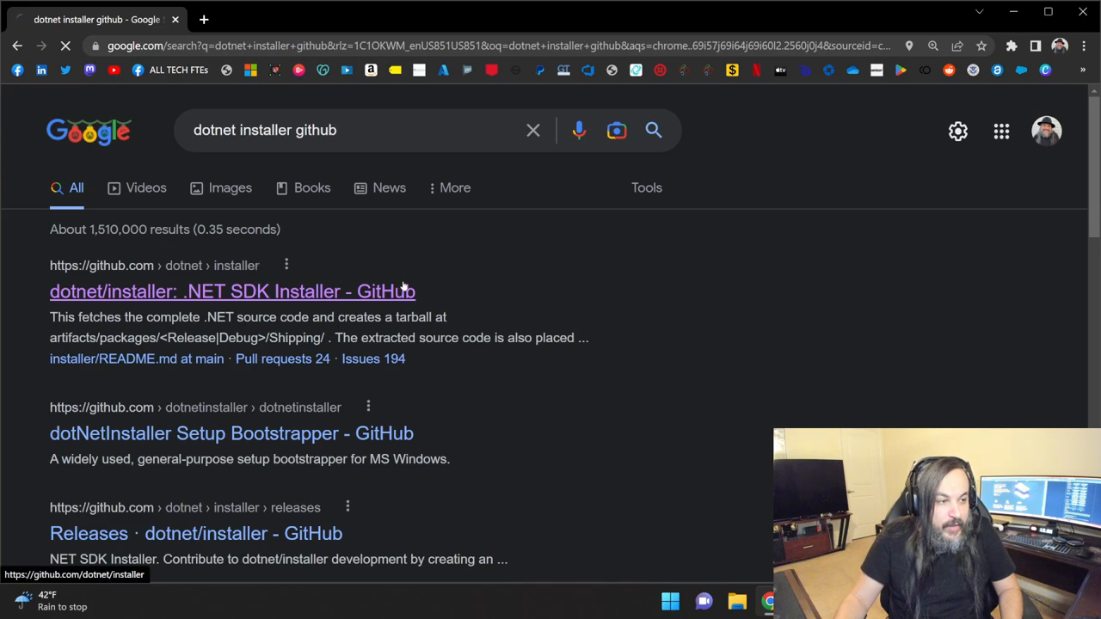
# Step: Open the dotnet/installer repository and scroll its README to the SDK installer builds table
pyautogui.click(231, 291)
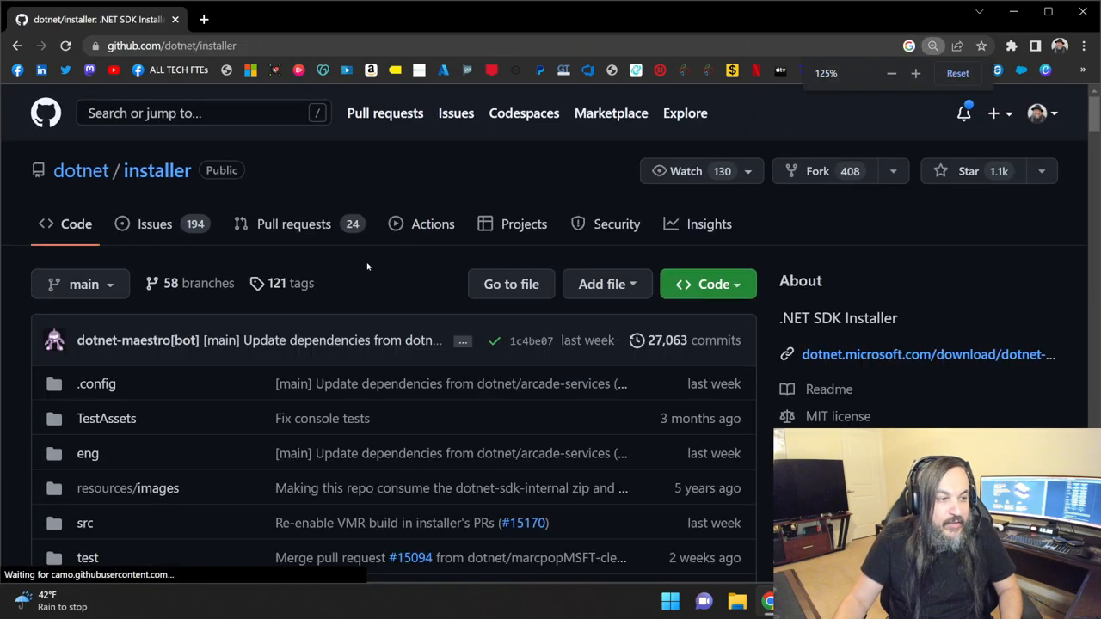
pyautogui.scroll(-3)
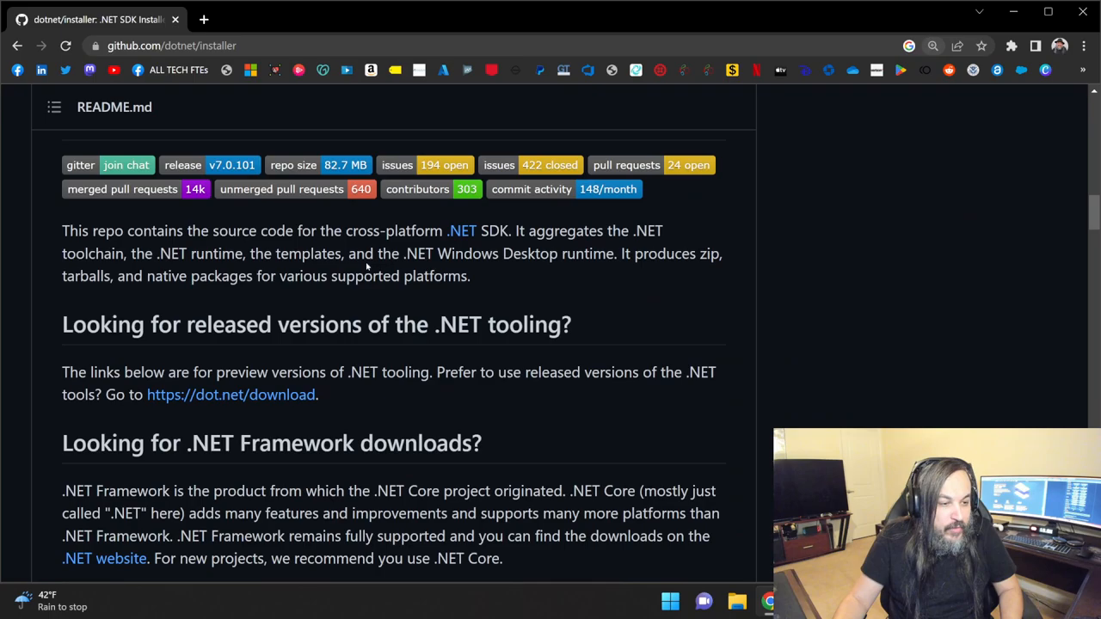
pyautogui.scroll(-3)
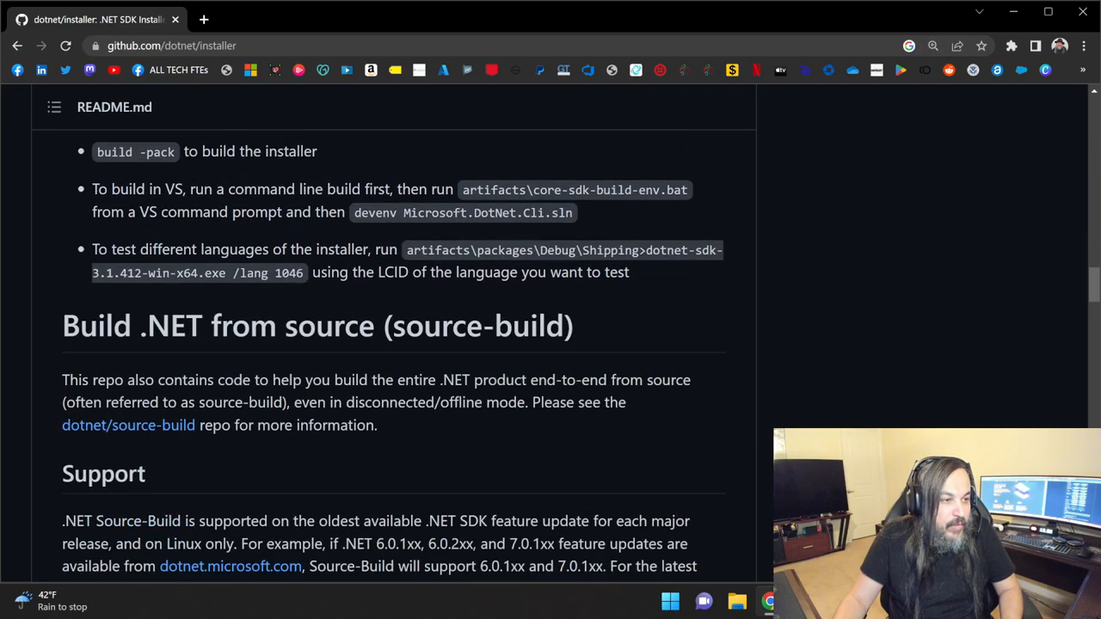
pyautogui.scroll(-3)
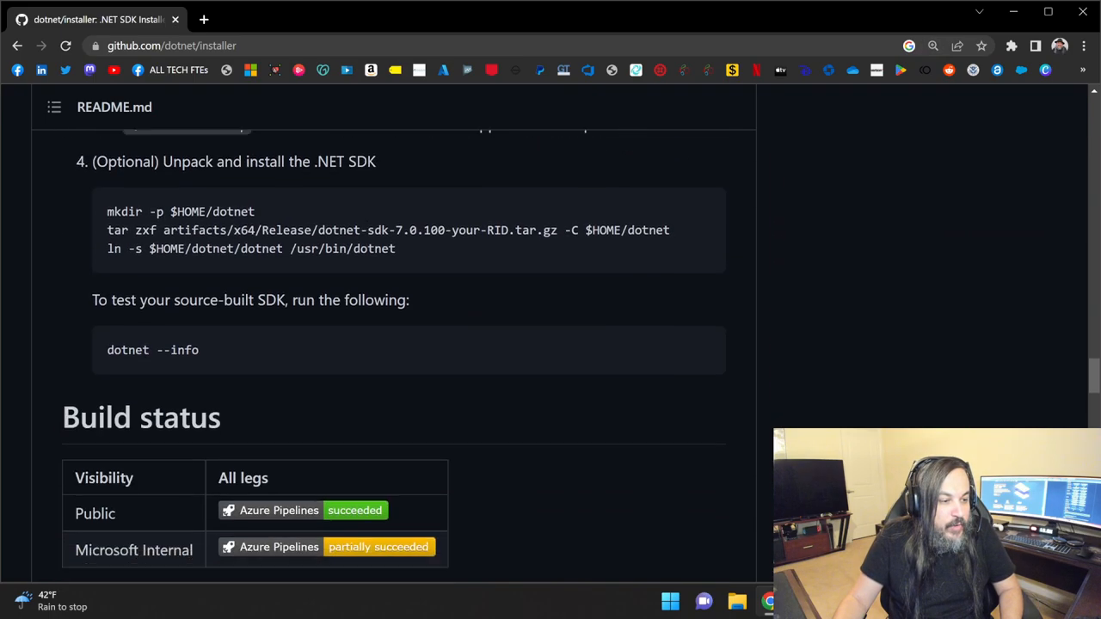
pyautogui.scroll(3)
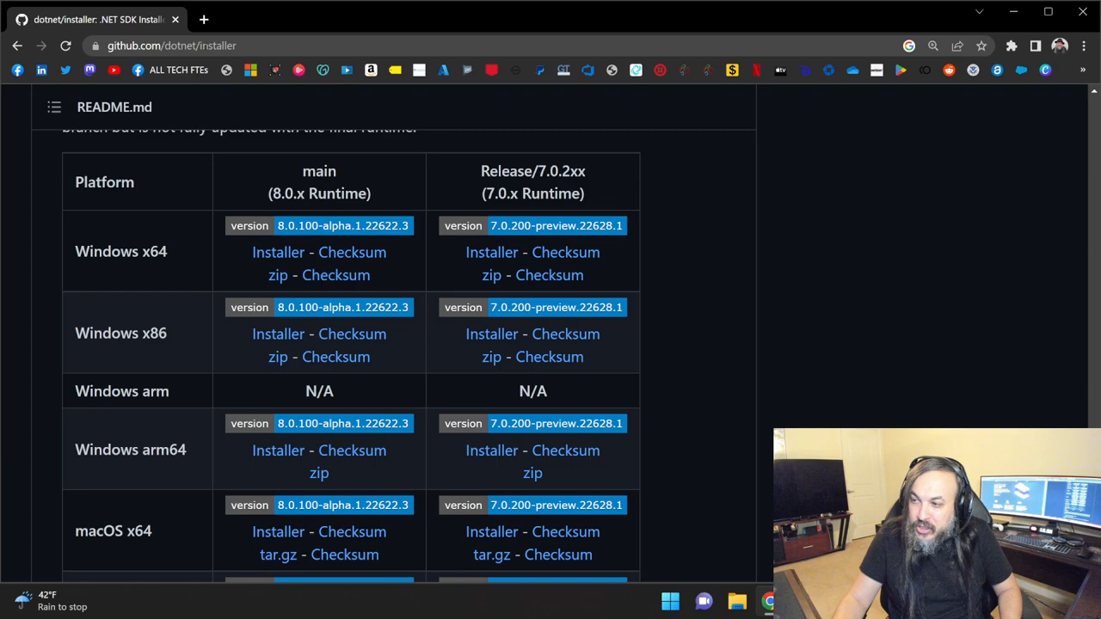
pyautogui.moveTo(267, 234)
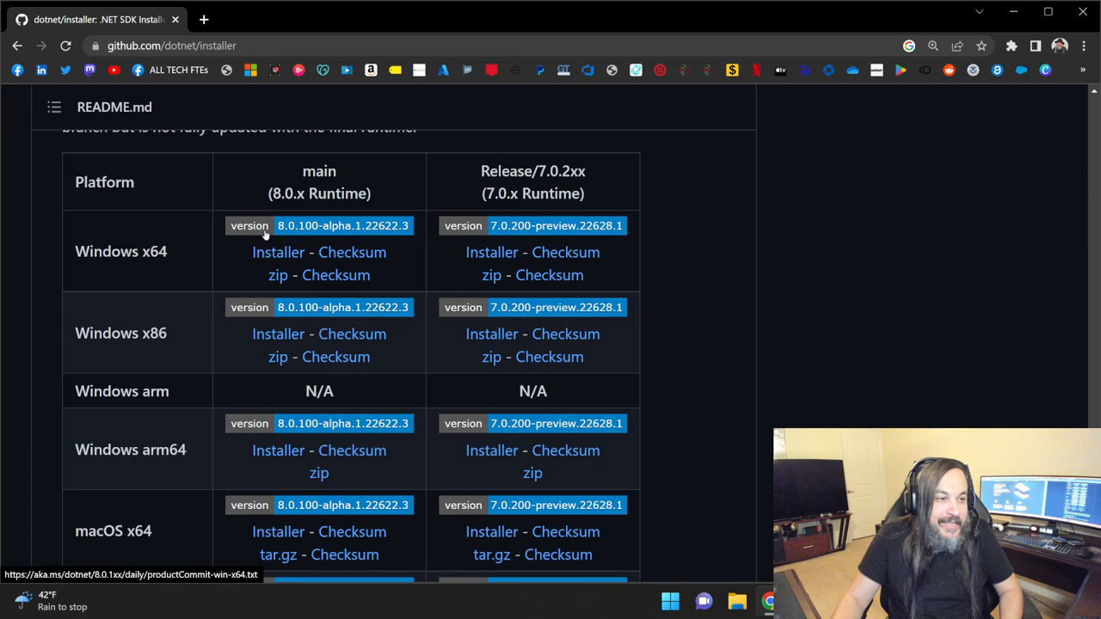
pyautogui.moveTo(229, 206)
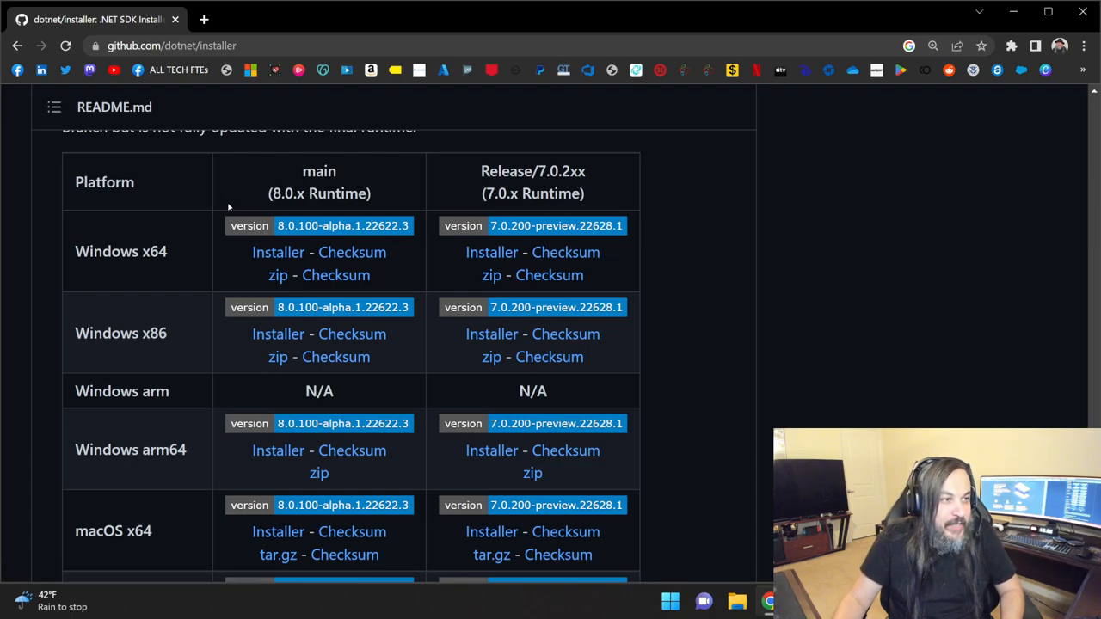
pyautogui.moveTo(279, 251)
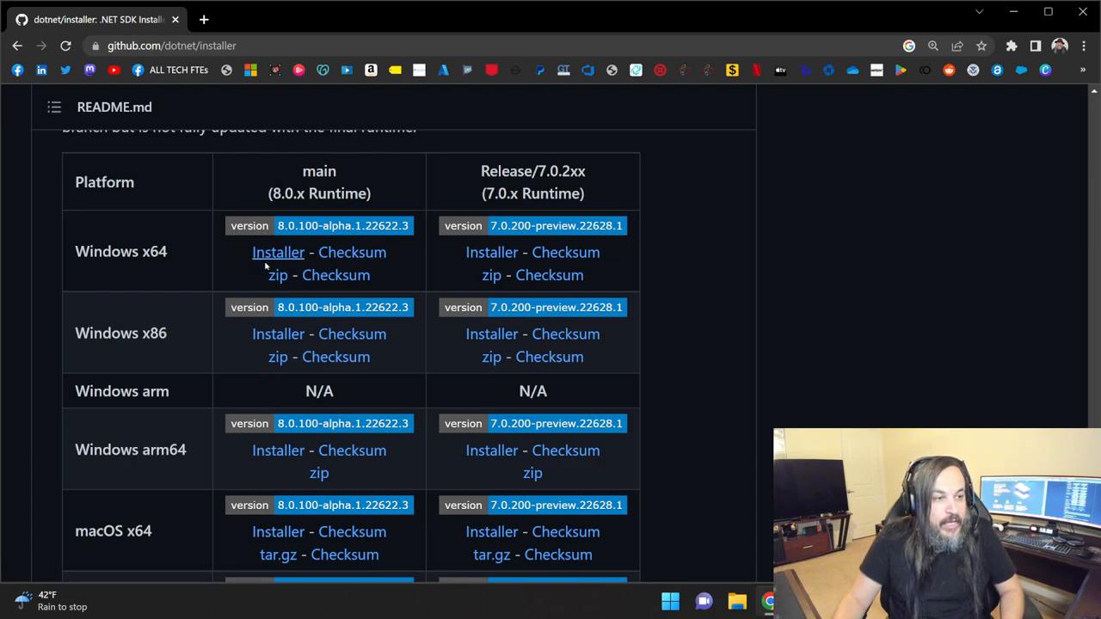
pyautogui.moveTo(282, 207)
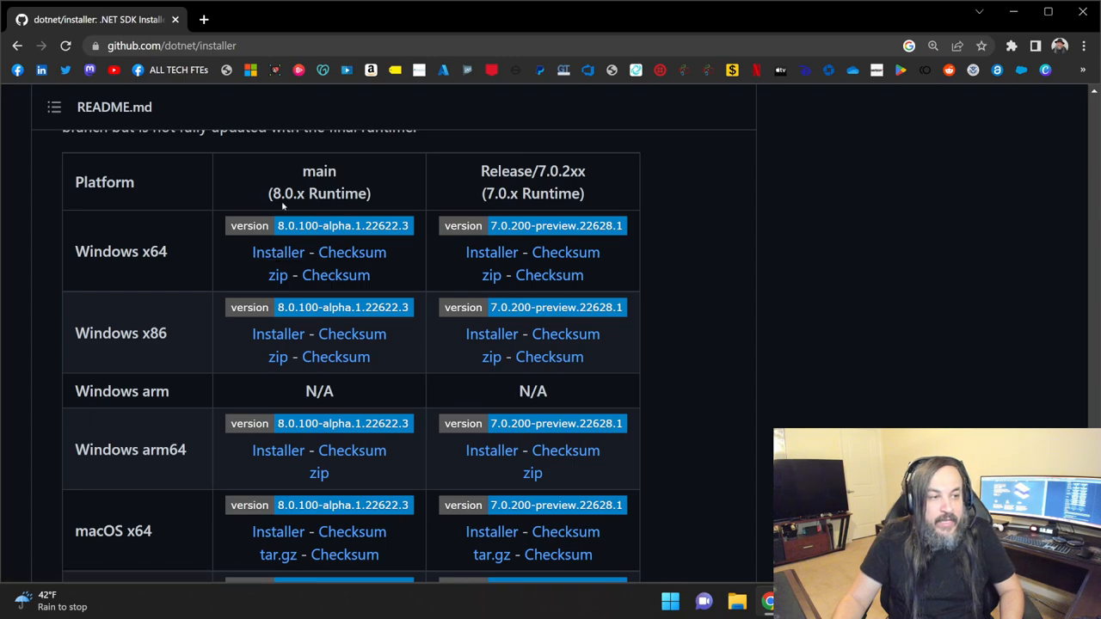
pyautogui.moveTo(292, 244)
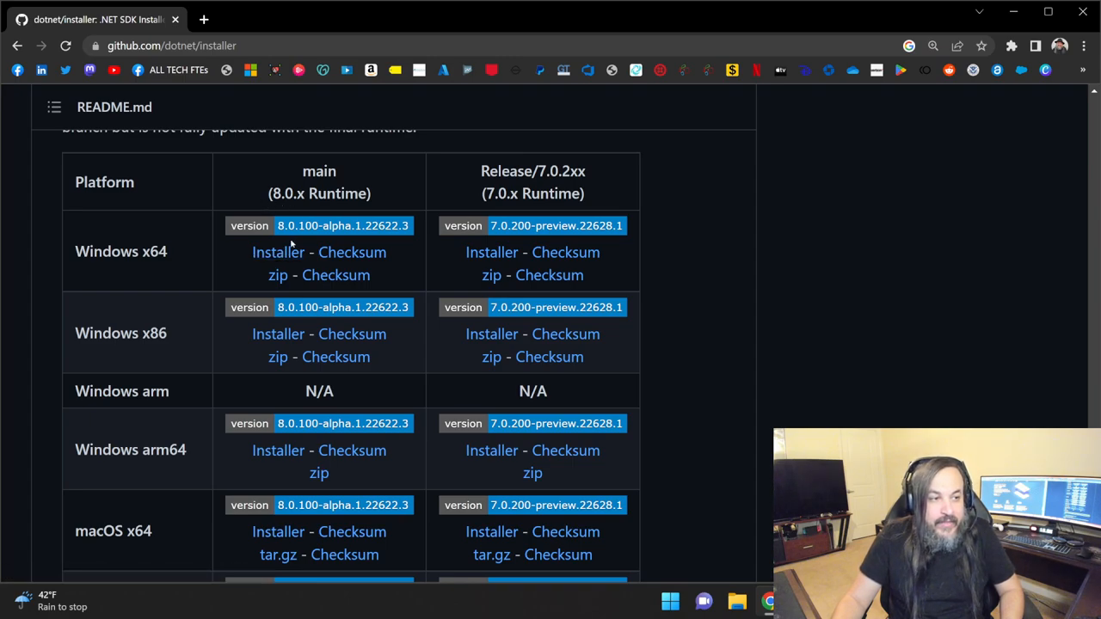
pyautogui.moveTo(278, 251)
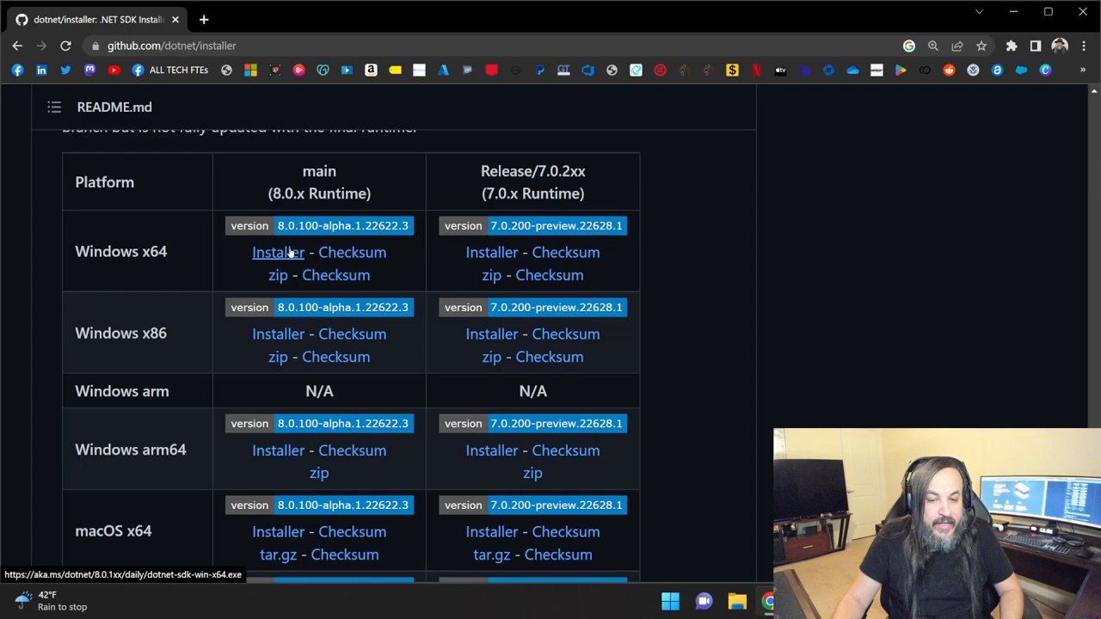
pyautogui.moveTo(697, 375)
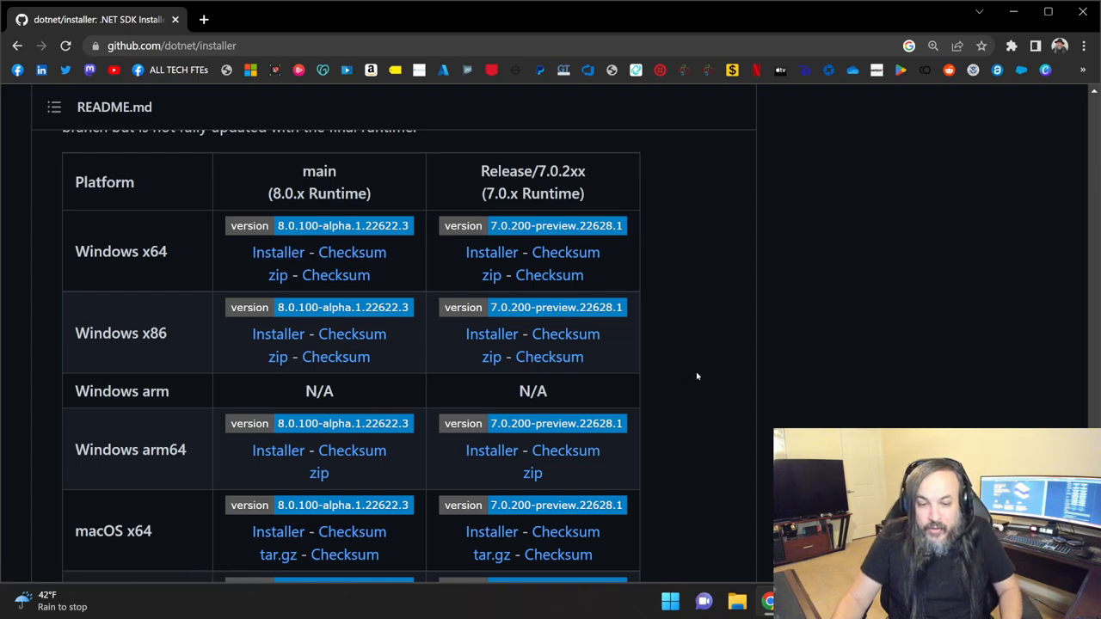
# Step: Launch Command Prompt and check the .NET version, with a mistyped 'dotnet --sdk' attempt
pyautogui.click(671, 602)
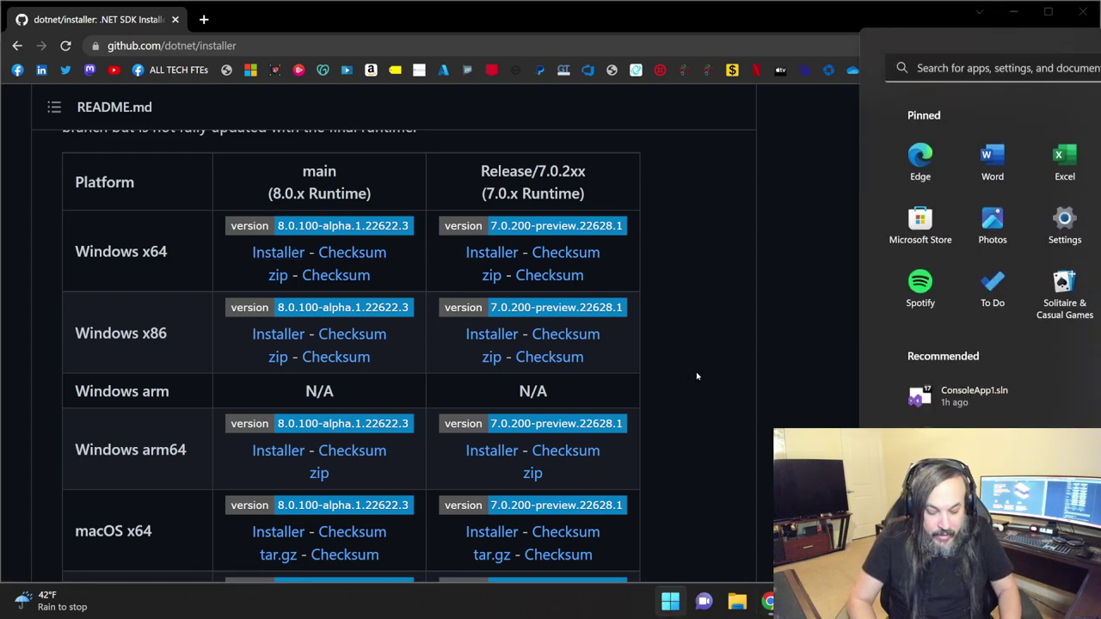
pyautogui.click(671, 601)
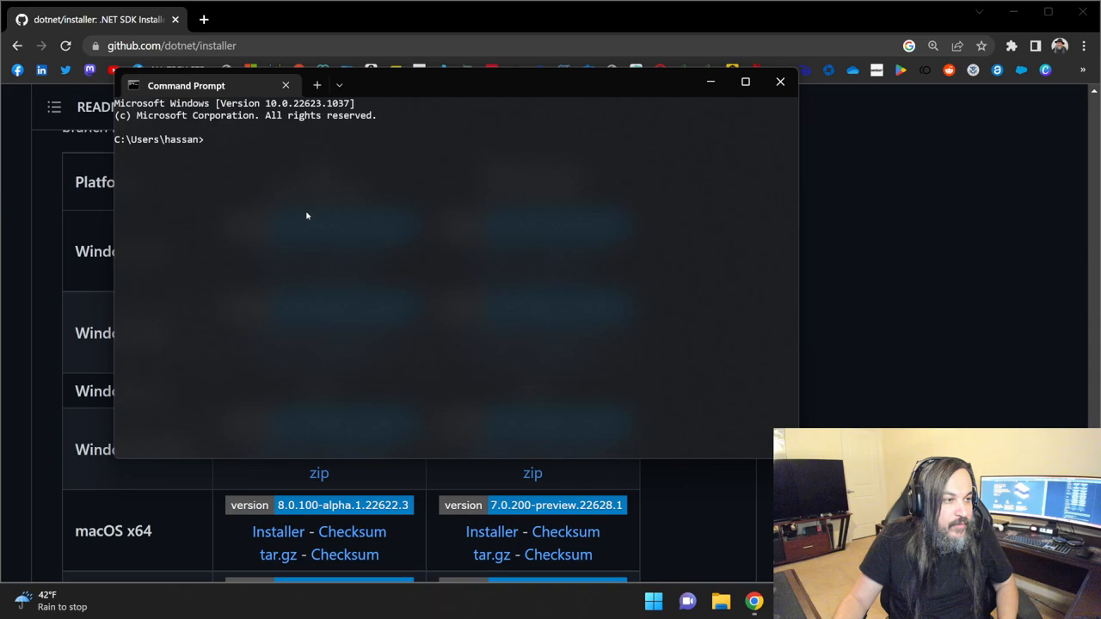
pyautogui.write('dotnet --version')
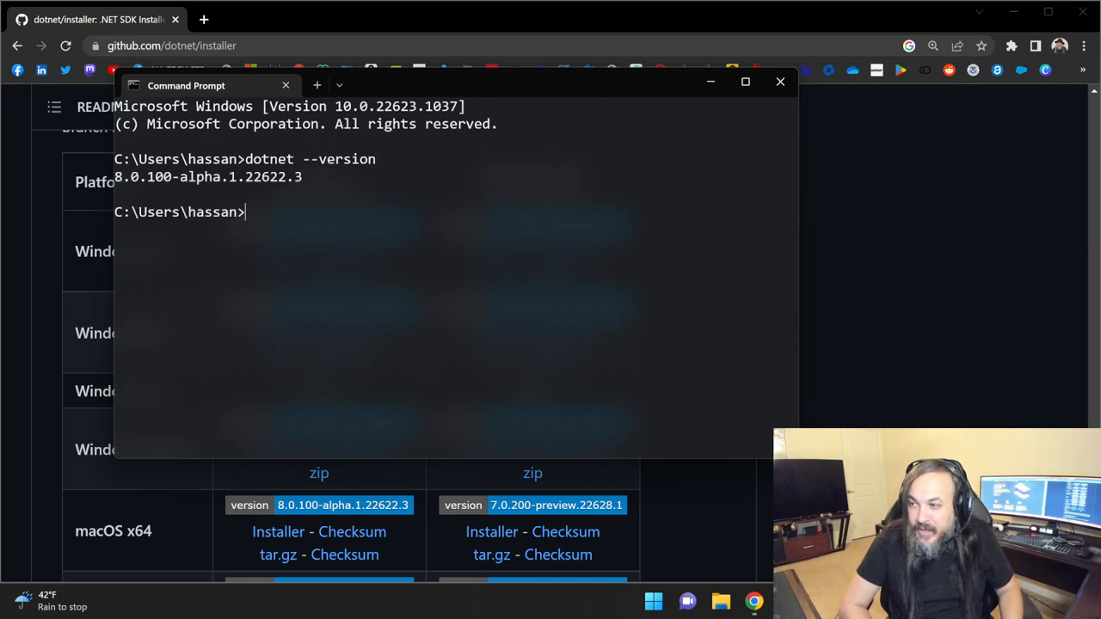
pyautogui.write('do')
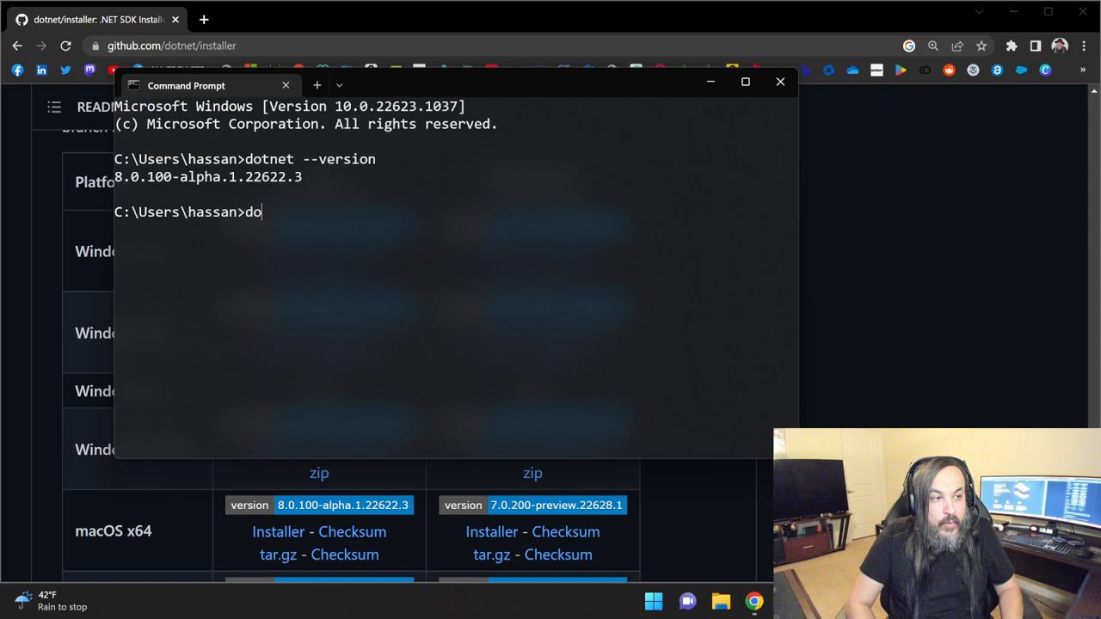
pyautogui.write('tnet --sdk')
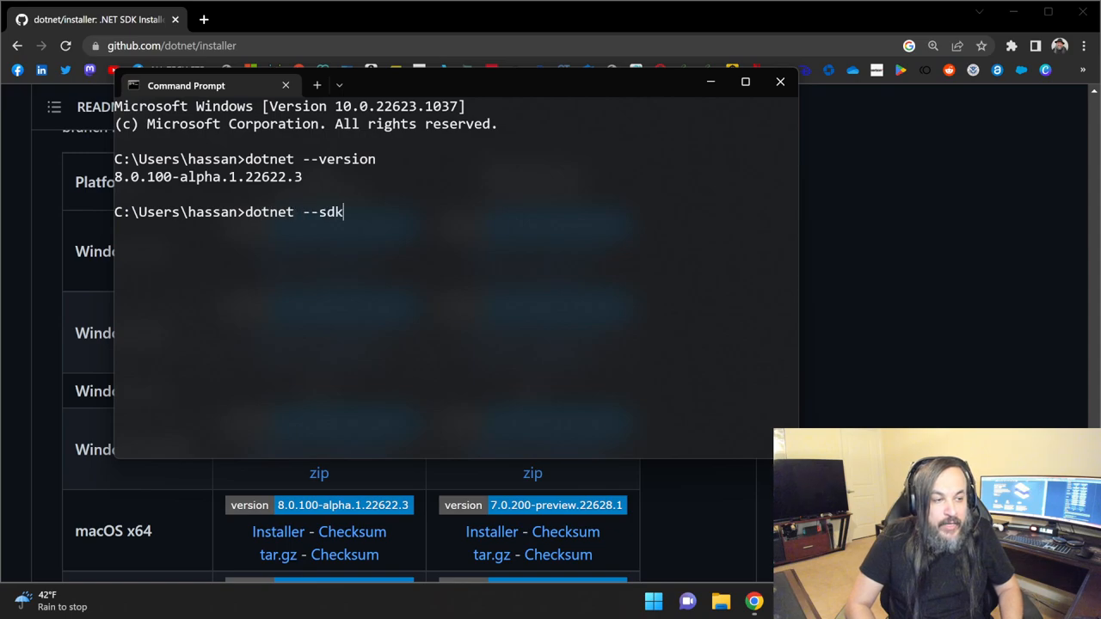
pyautogui.press('Return')
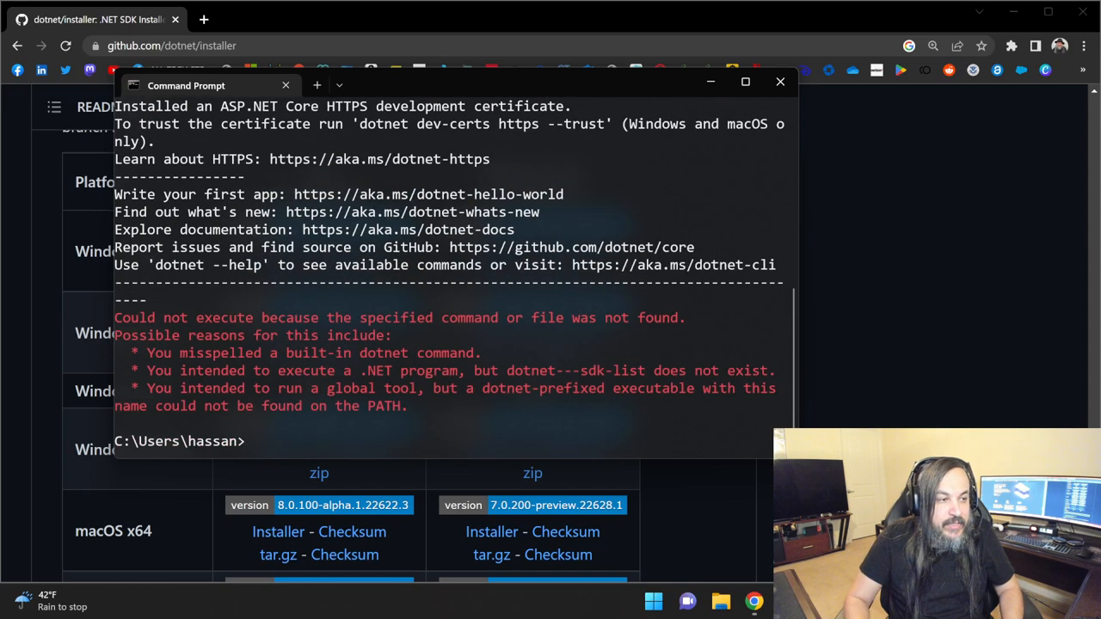
# Step: List all installed .NET SDKs including 8.0.100-alpha.1.22622.3, then start Visual Studio 2022
pyautogui.write('dotnet --sdk-list')
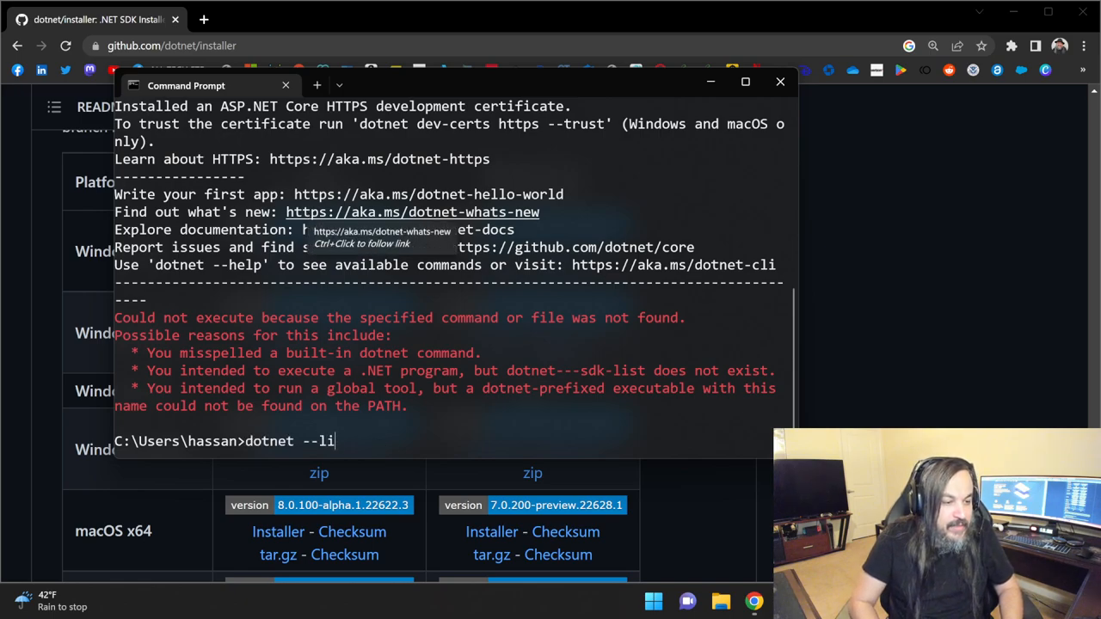
pyautogui.press('Return')
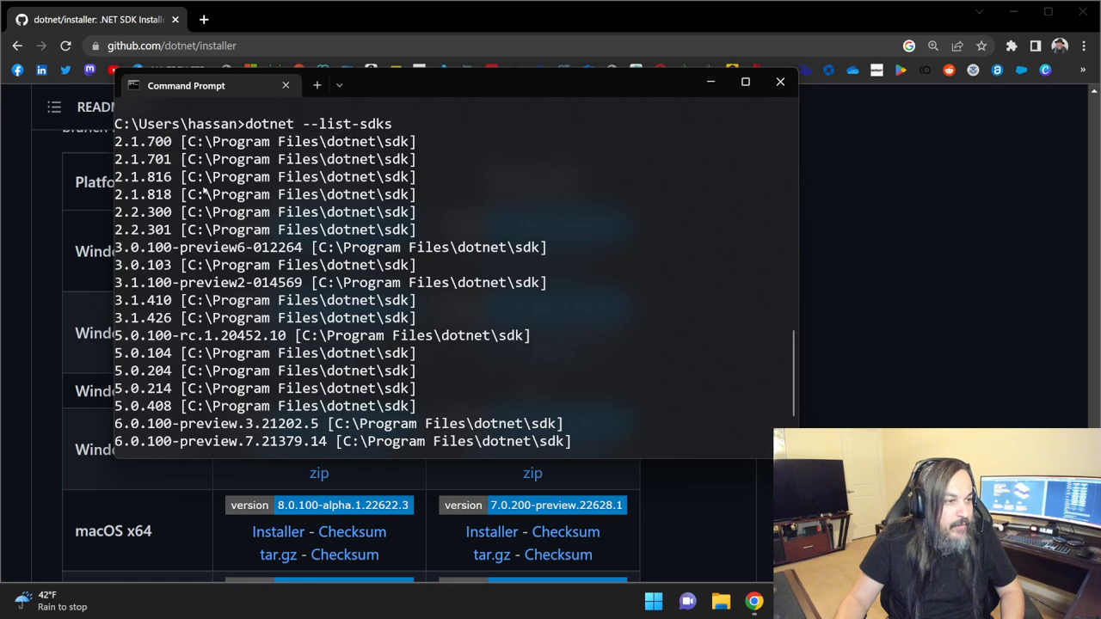
pyautogui.scroll(-3)
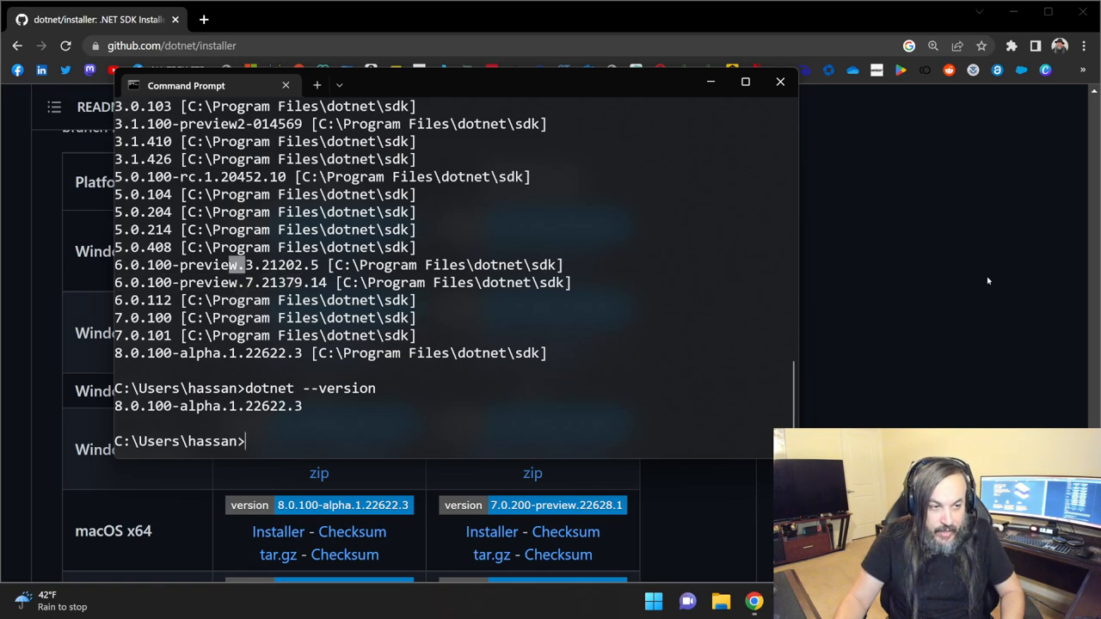
pyautogui.moveTo(927, 272)
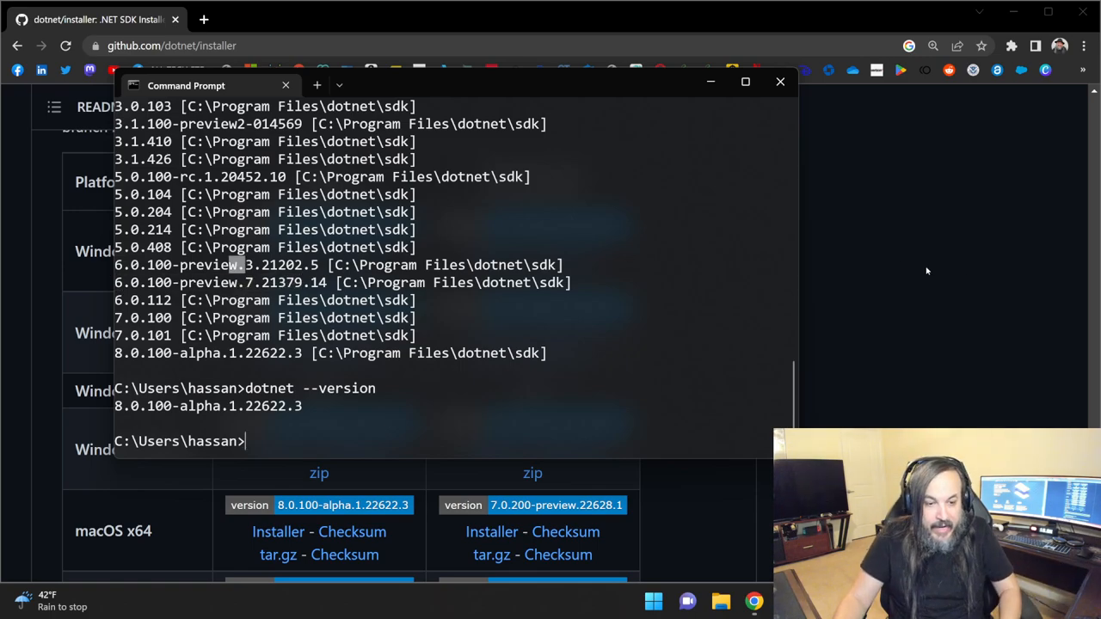
pyautogui.click(779, 82)
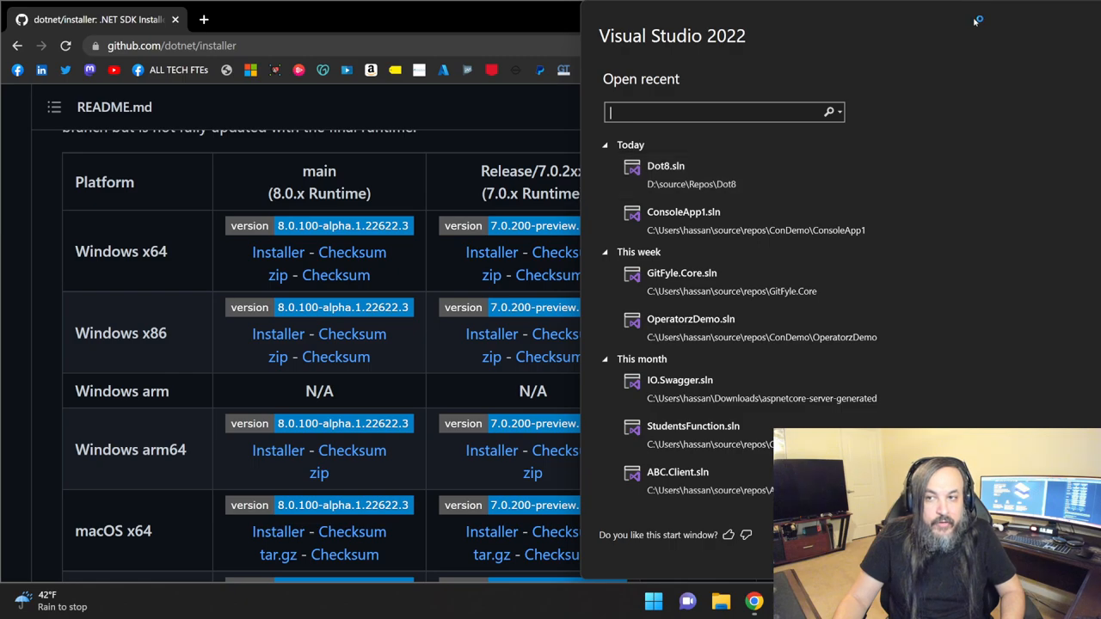
# Step: Continue without code into Visual Studio 2022 and go to Help to check the version
pyautogui.click(977, 20)
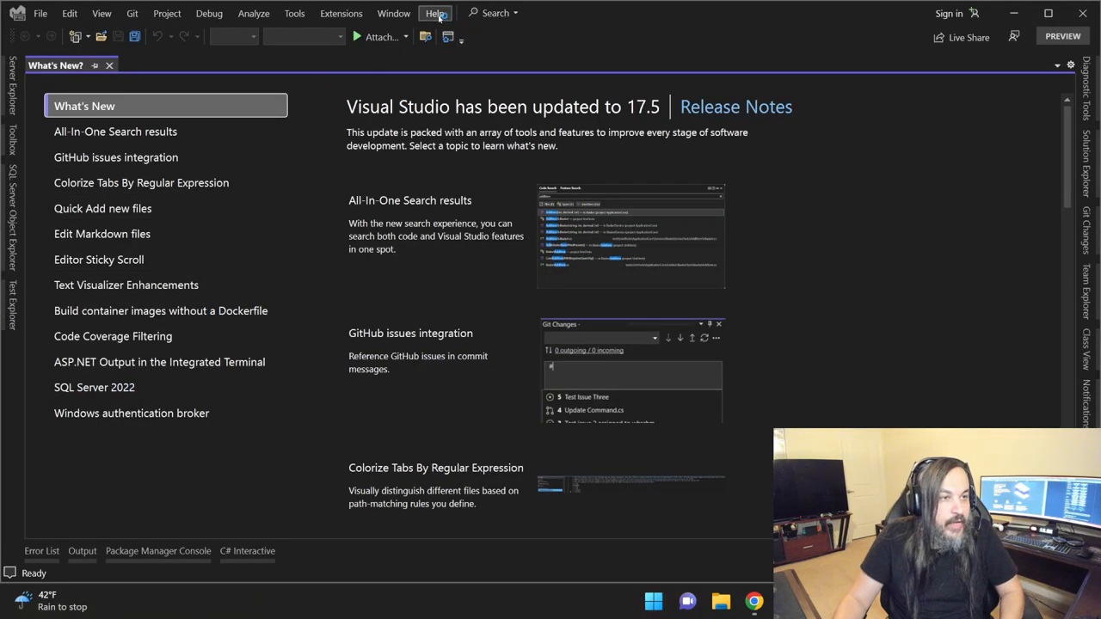
pyautogui.click(433, 14)
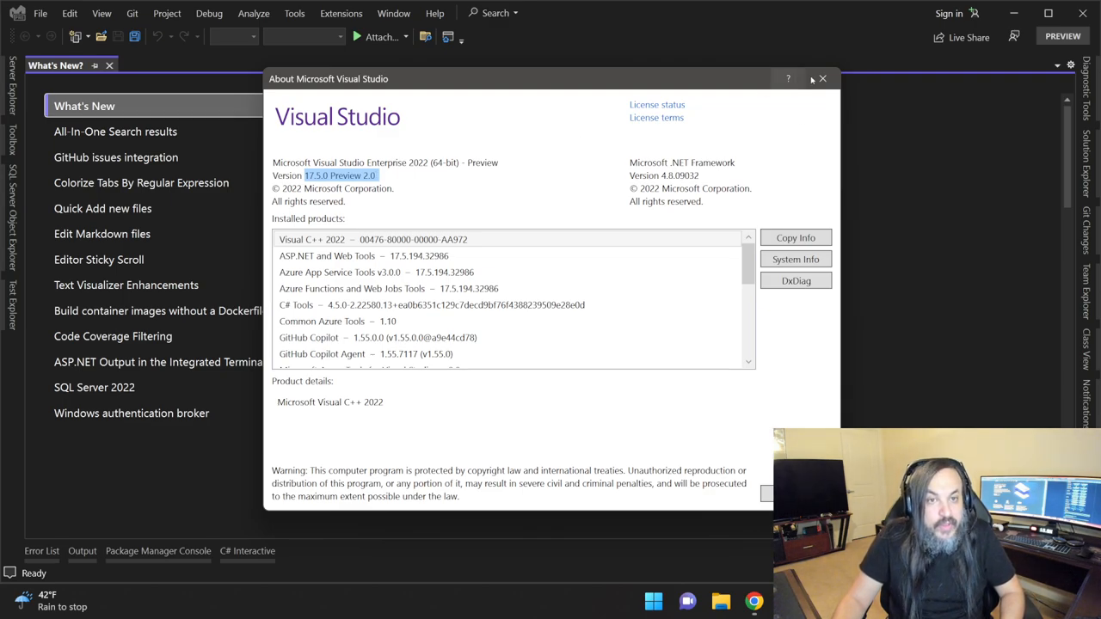
pyautogui.moveTo(822, 79)
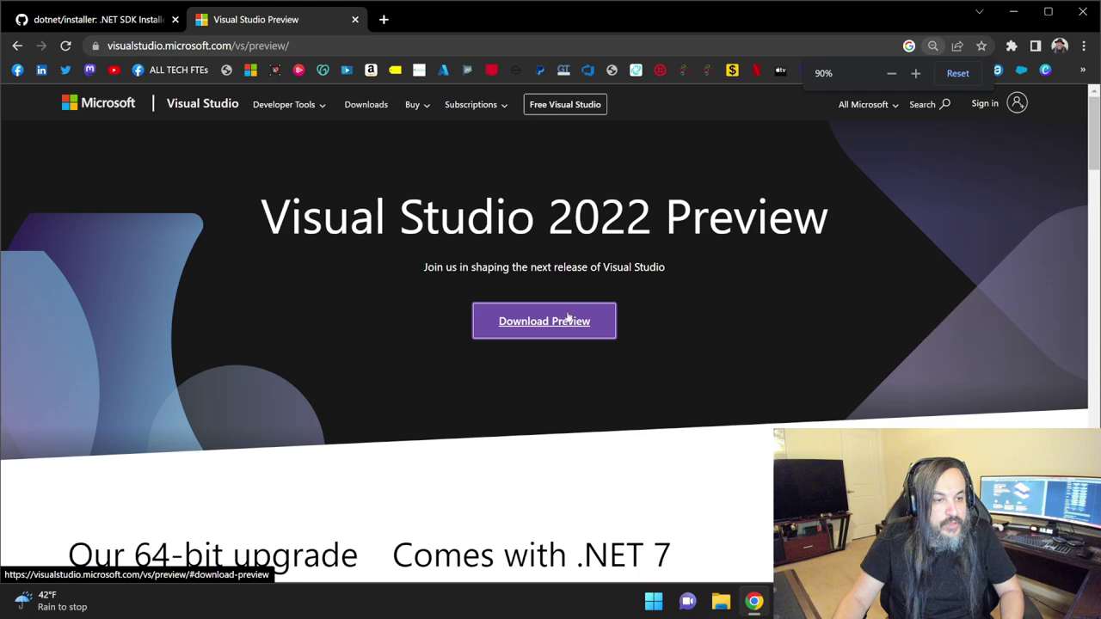
pyautogui.click(544, 322)
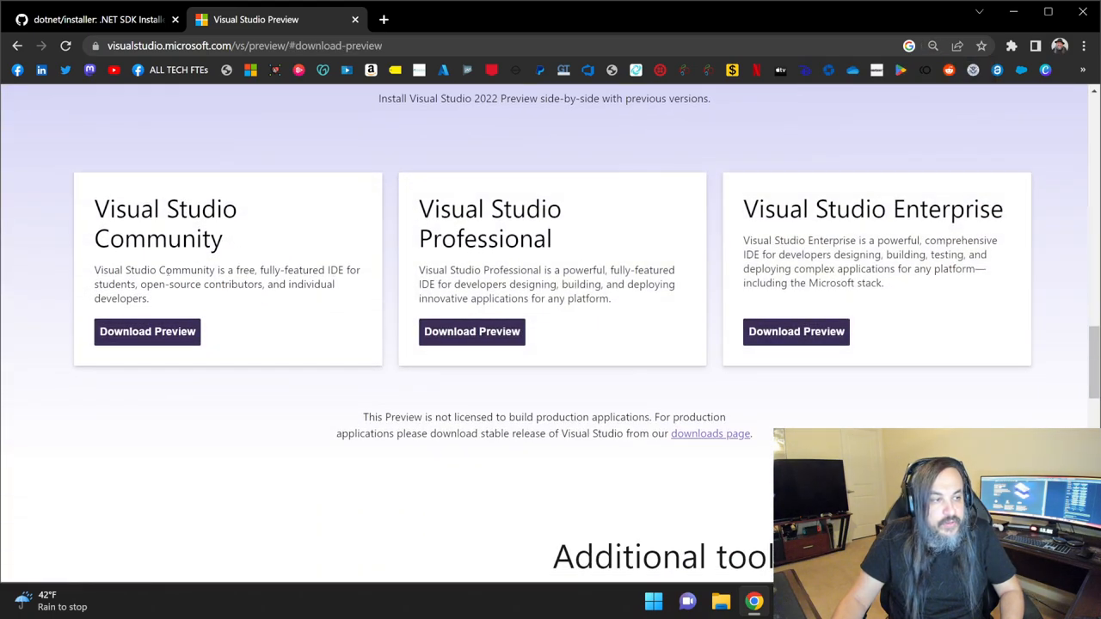
pyautogui.scroll(3)
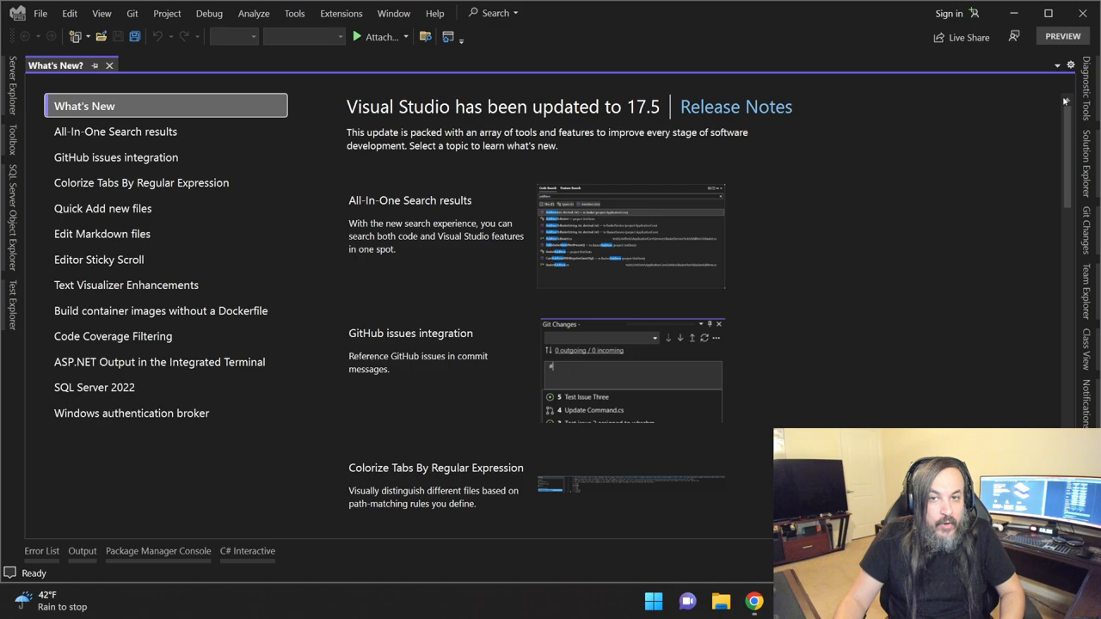
# Step: Start a new project via File > New > Project and browse the template list
pyautogui.click(40, 14)
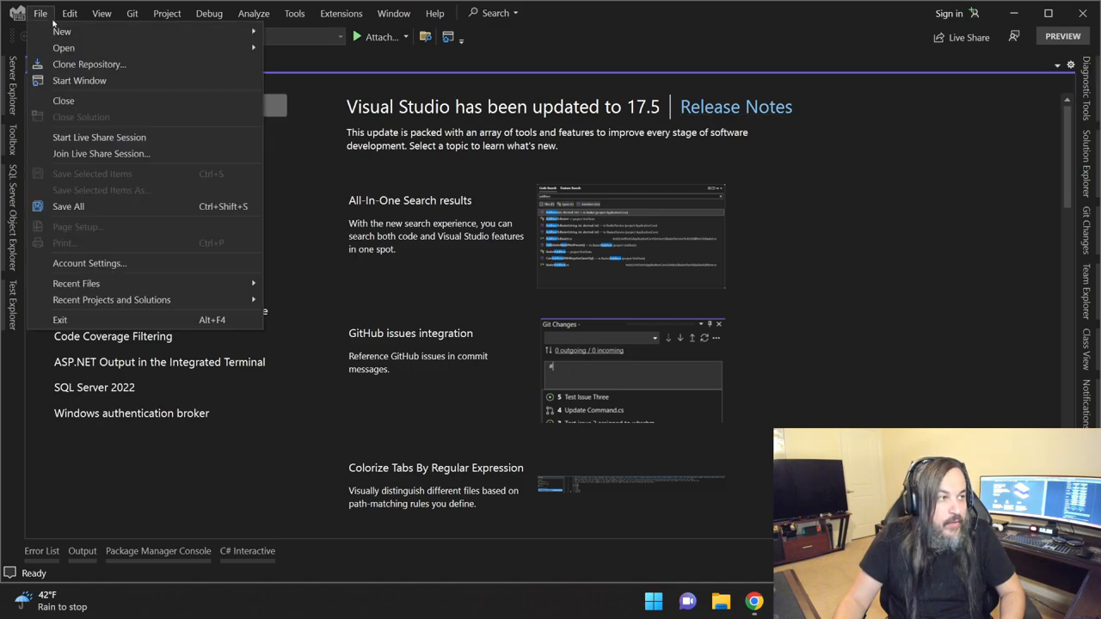
pyautogui.click(62, 30)
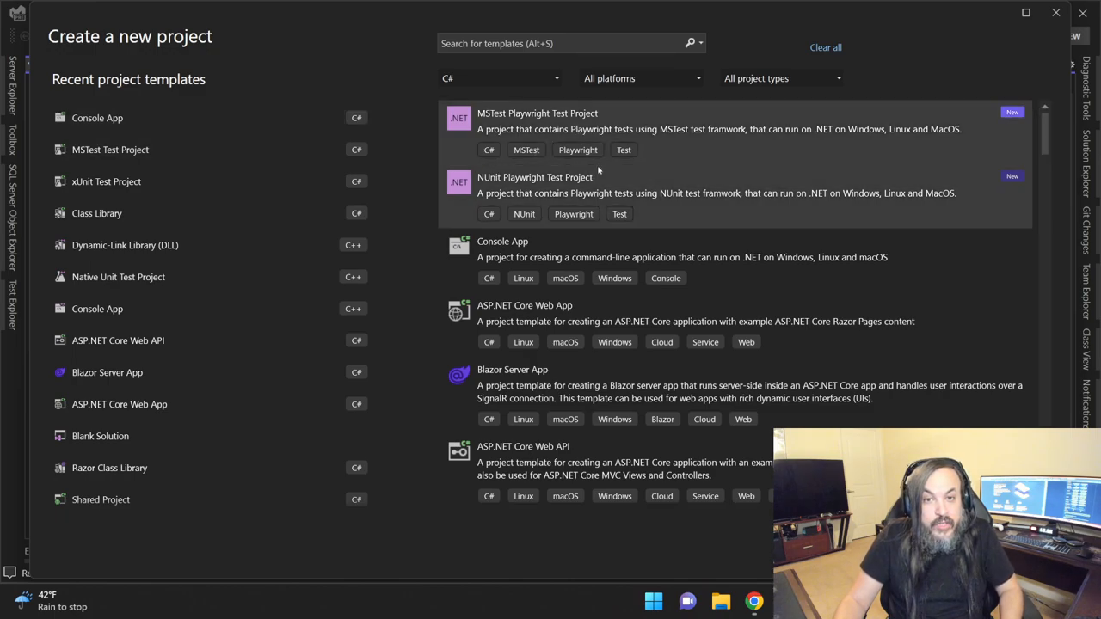
pyautogui.moveTo(626, 182)
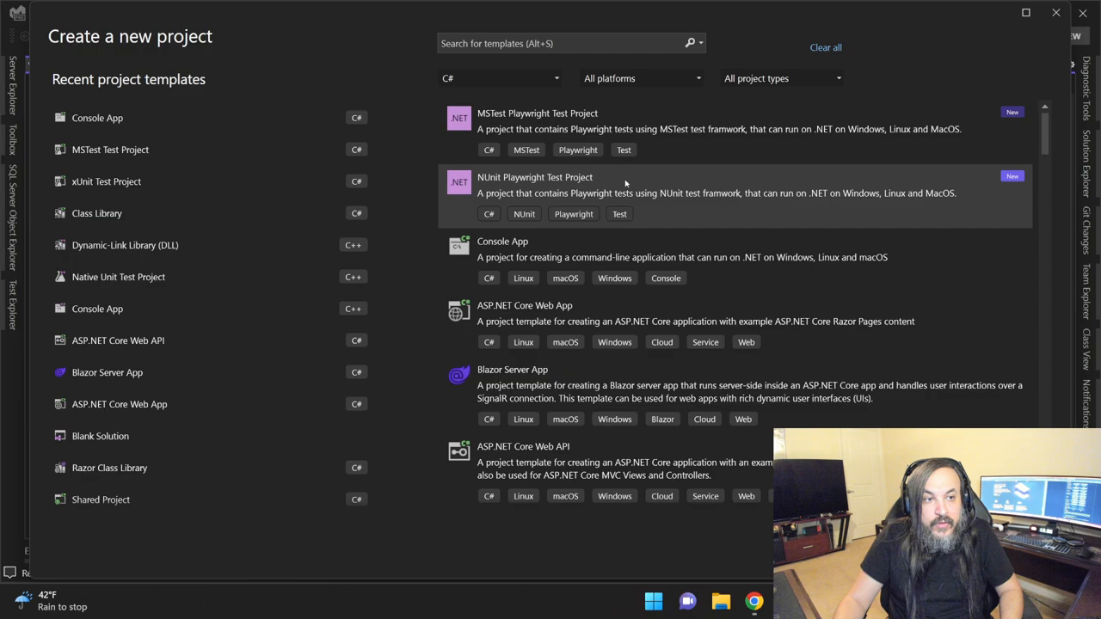
pyautogui.moveTo(567, 121)
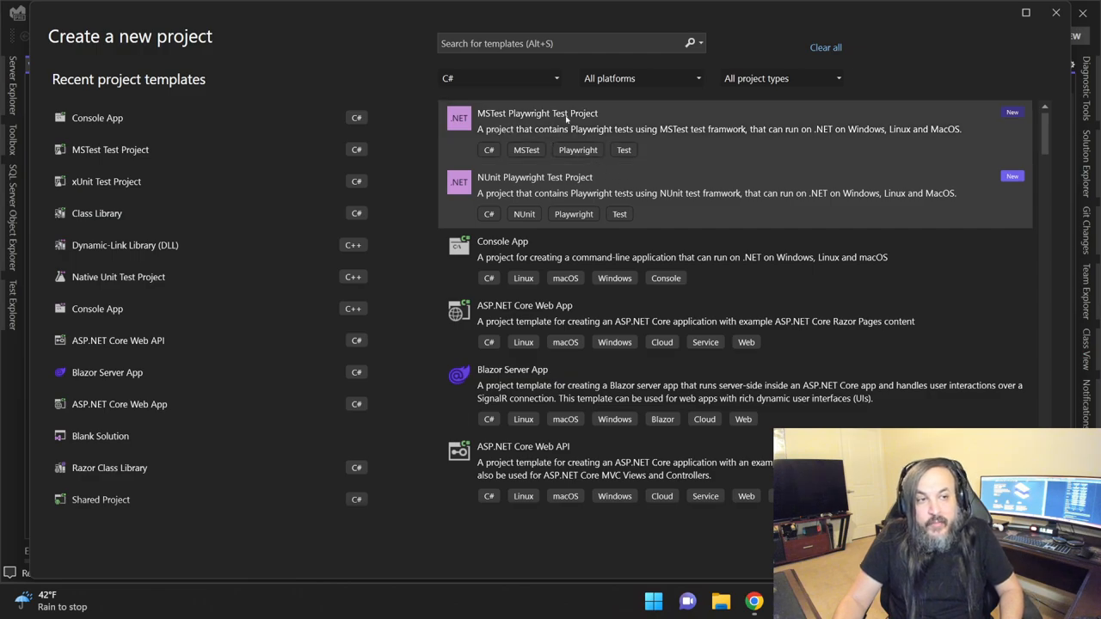
pyautogui.moveTo(634, 182)
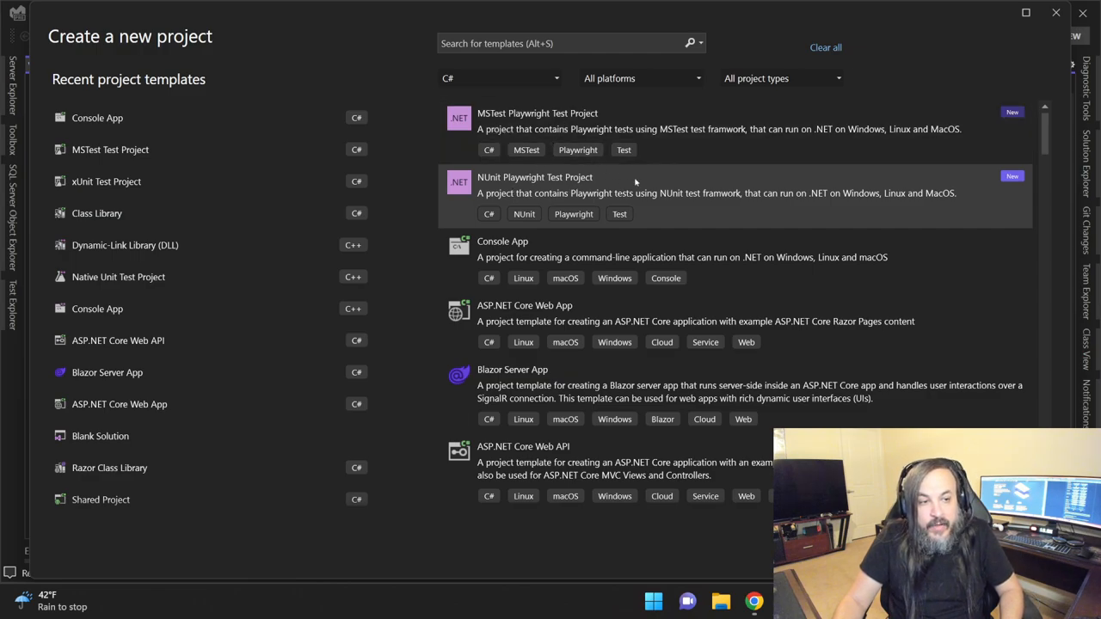
pyautogui.scroll(-3)
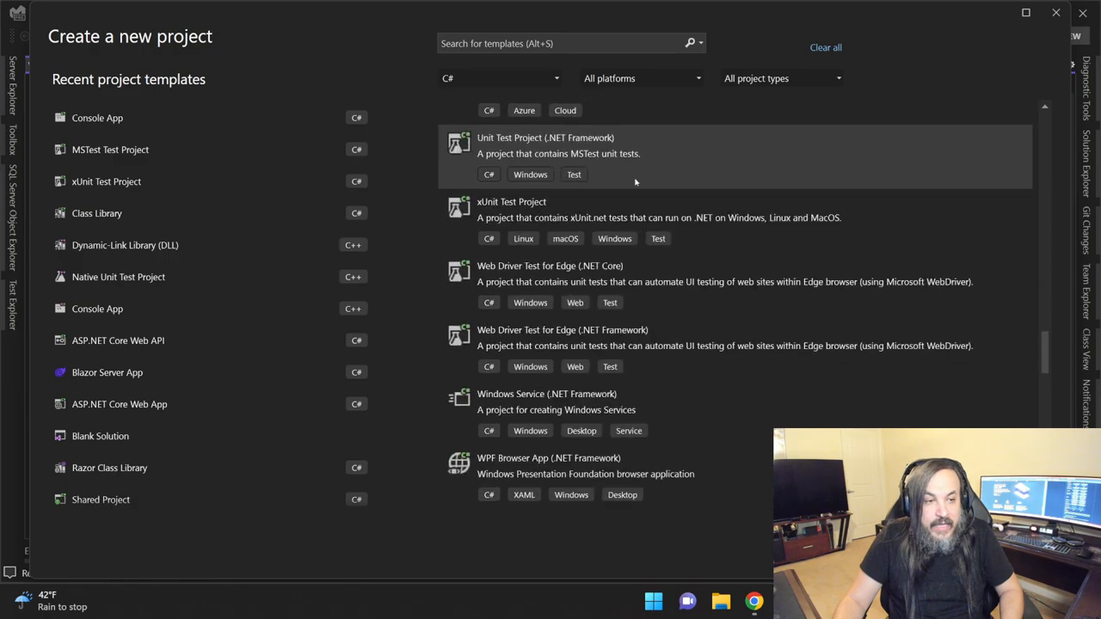
pyautogui.scroll(-3)
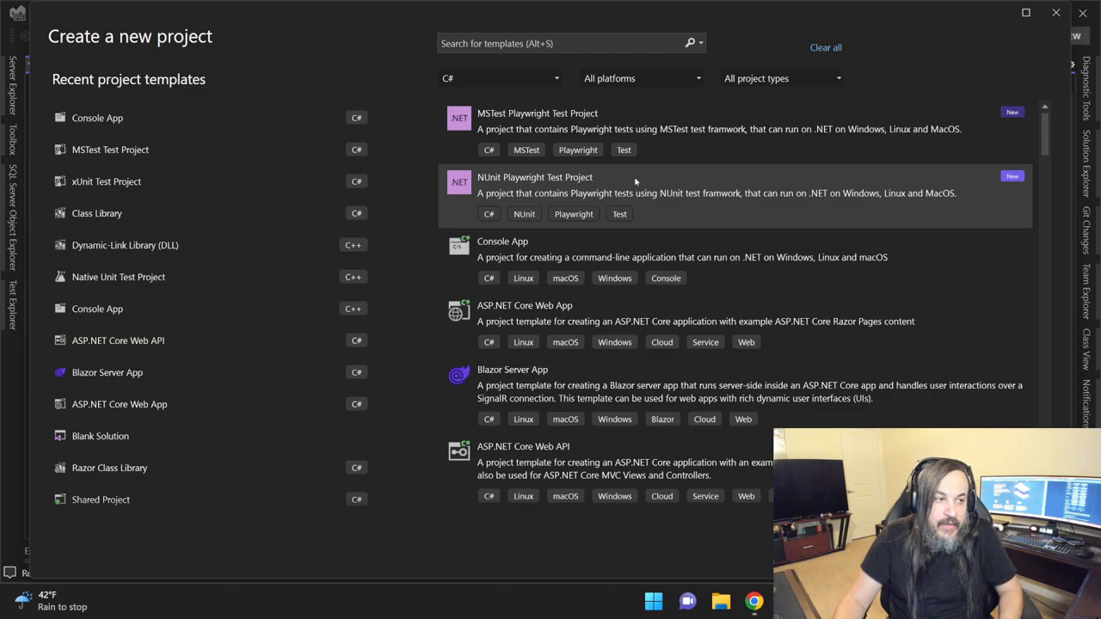
pyautogui.moveTo(626, 160)
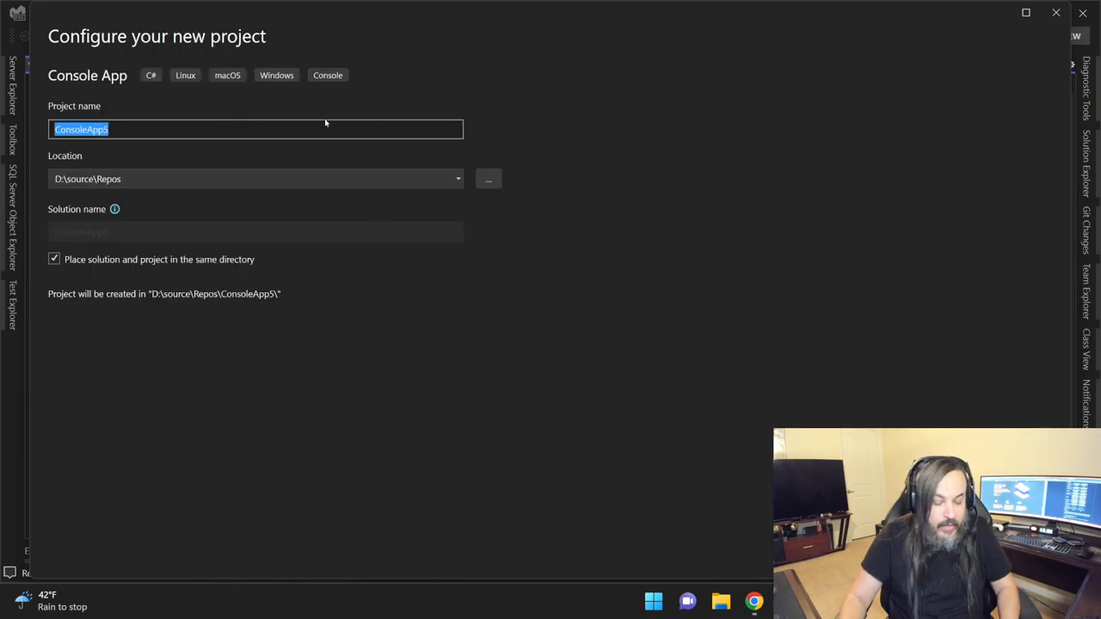
# Step: Name the console app DotNet8Demo and target .NET 8.0 (Preview)
pyautogui.write('DotNet8')
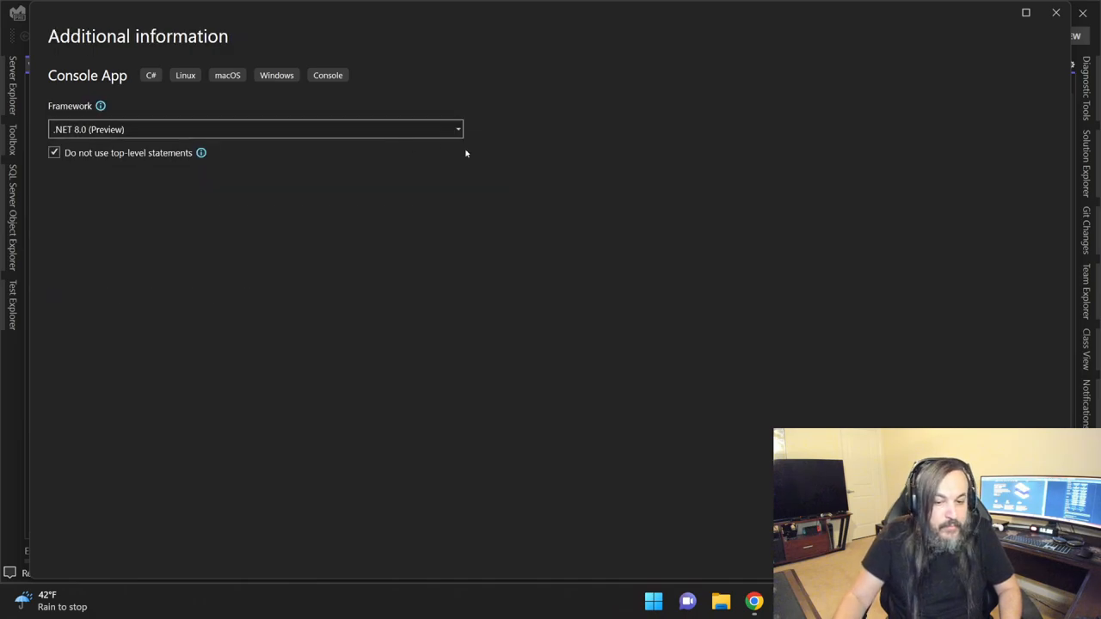
pyautogui.click(457, 128)
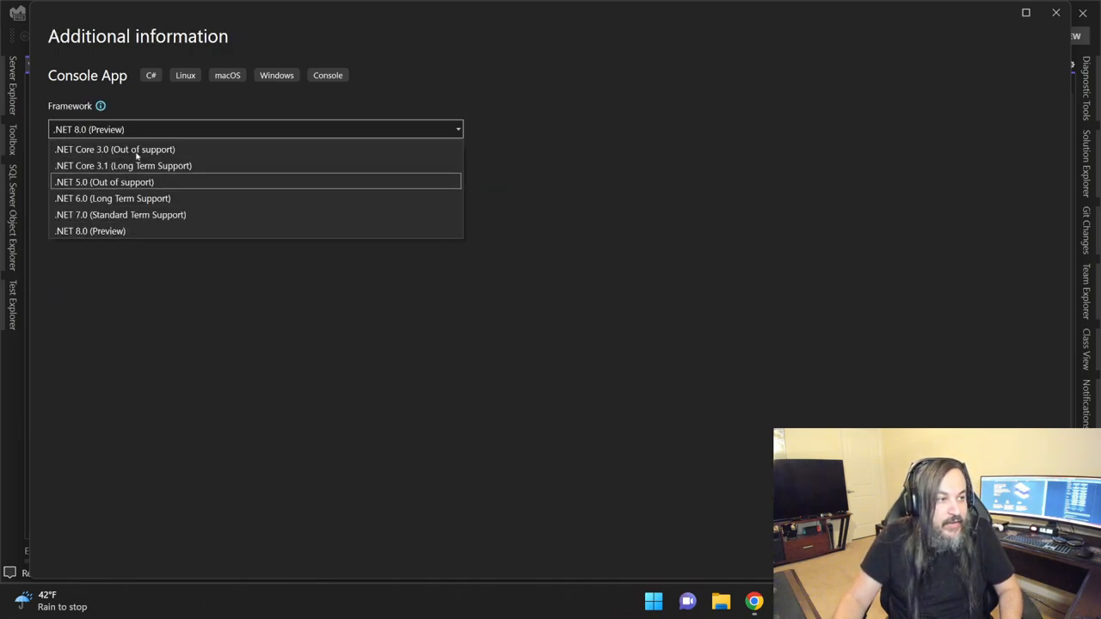
pyautogui.click(90, 230)
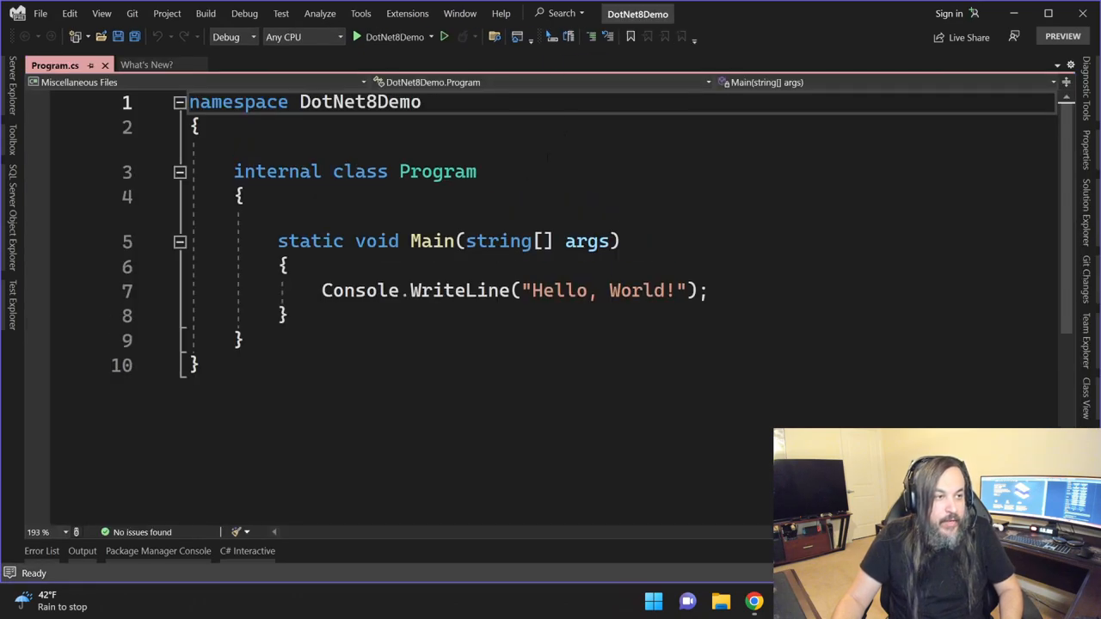
# Step: Show Solution Explorer, save all, and open DotNet8Demo's project file for editing
pyautogui.click(1091, 197)
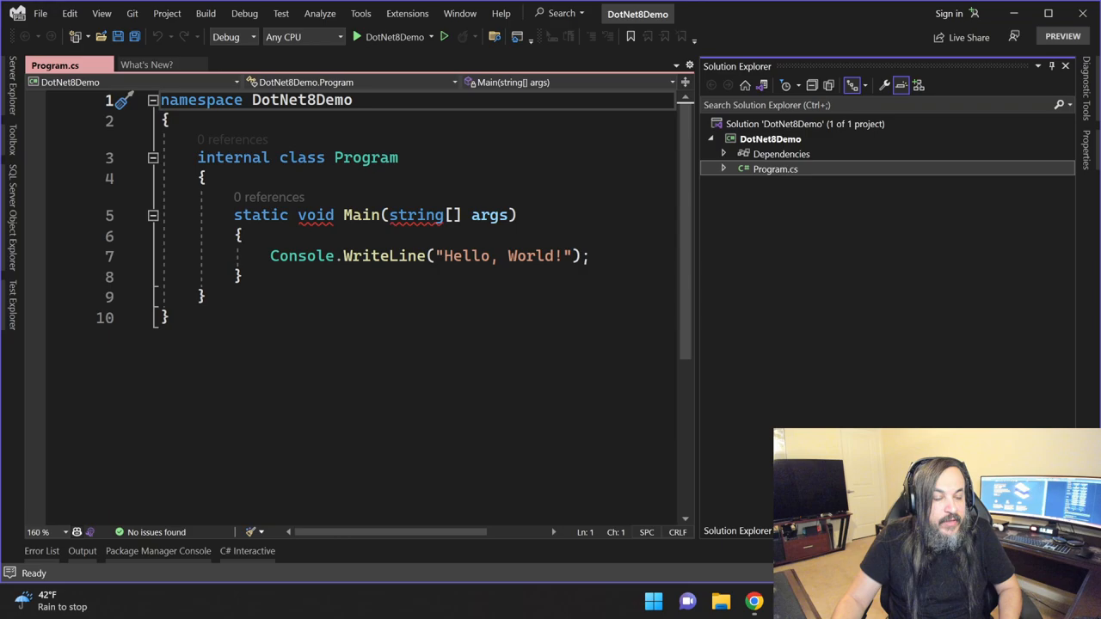
pyautogui.press('ctrl+s')
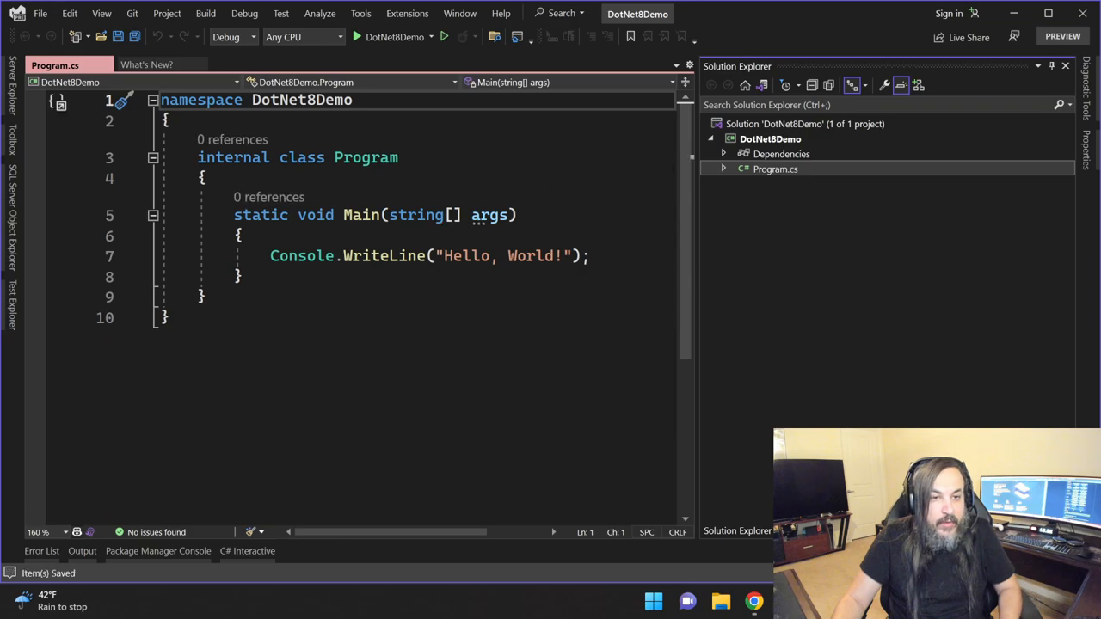
pyautogui.rightClick(770, 137)
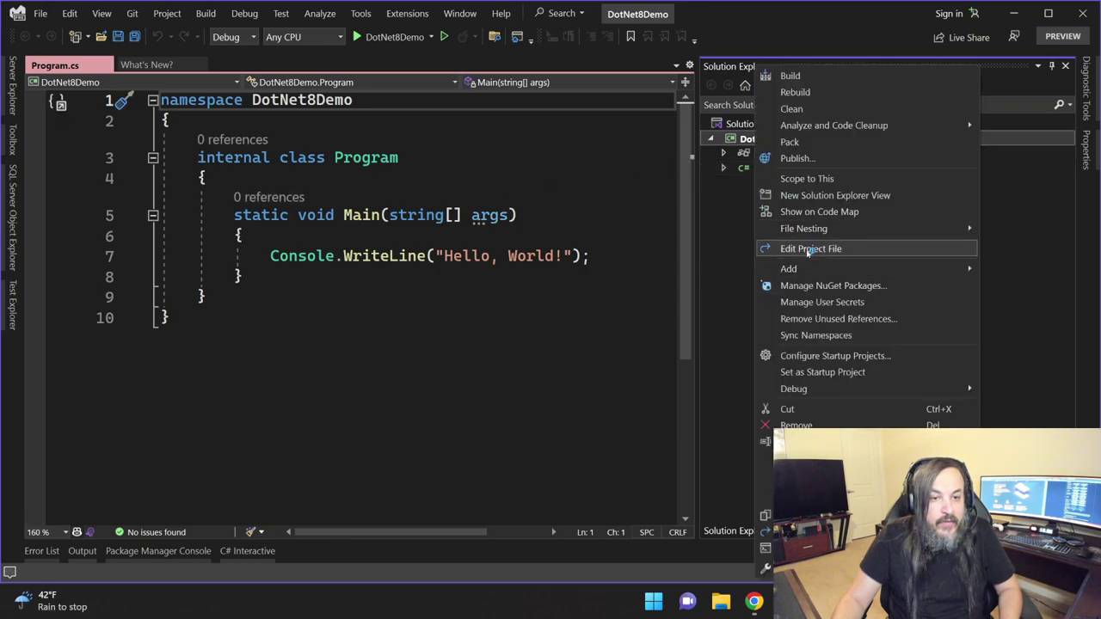
pyautogui.click(810, 248)
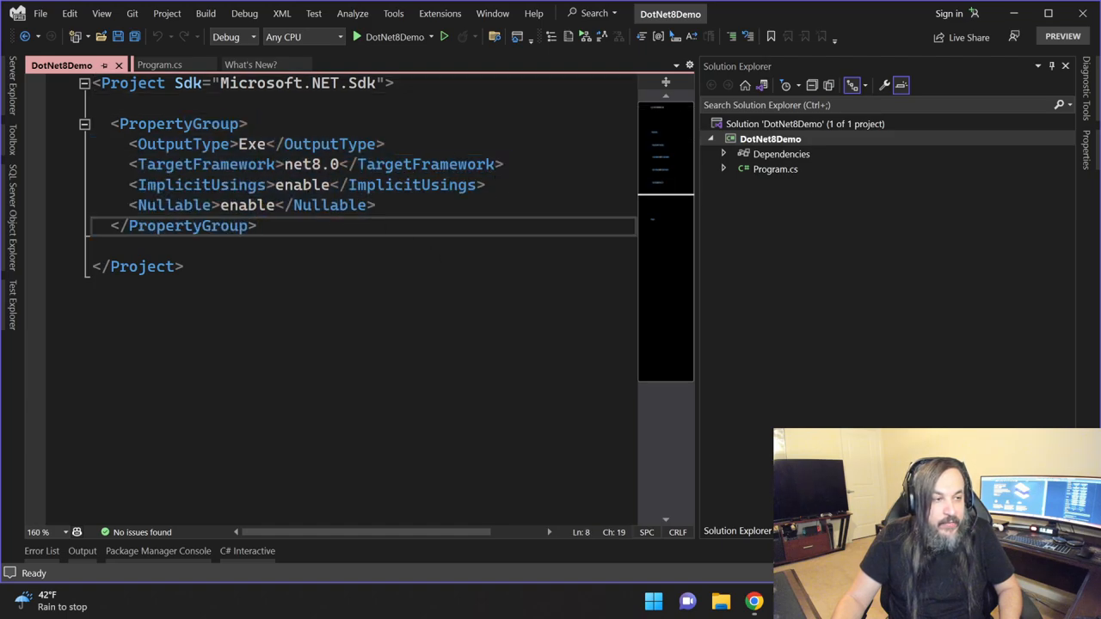
# Step: Set ImplicitUsings and Nullable to disable, add LangVersion preview, and return to Program.cs
pyautogui.write('disable')
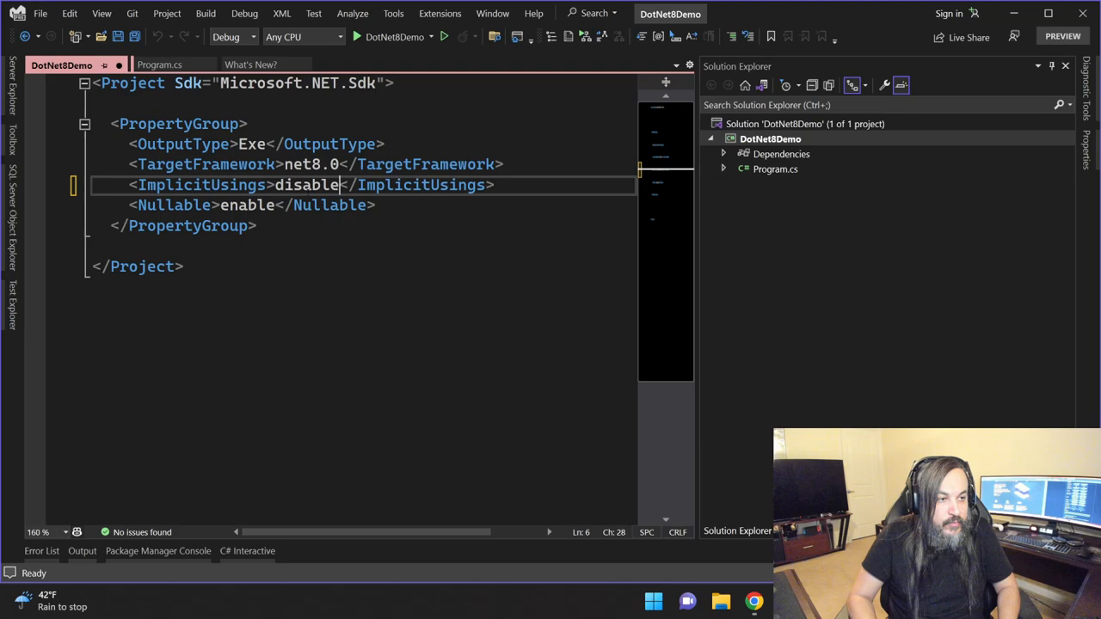
pyautogui.write('disable')
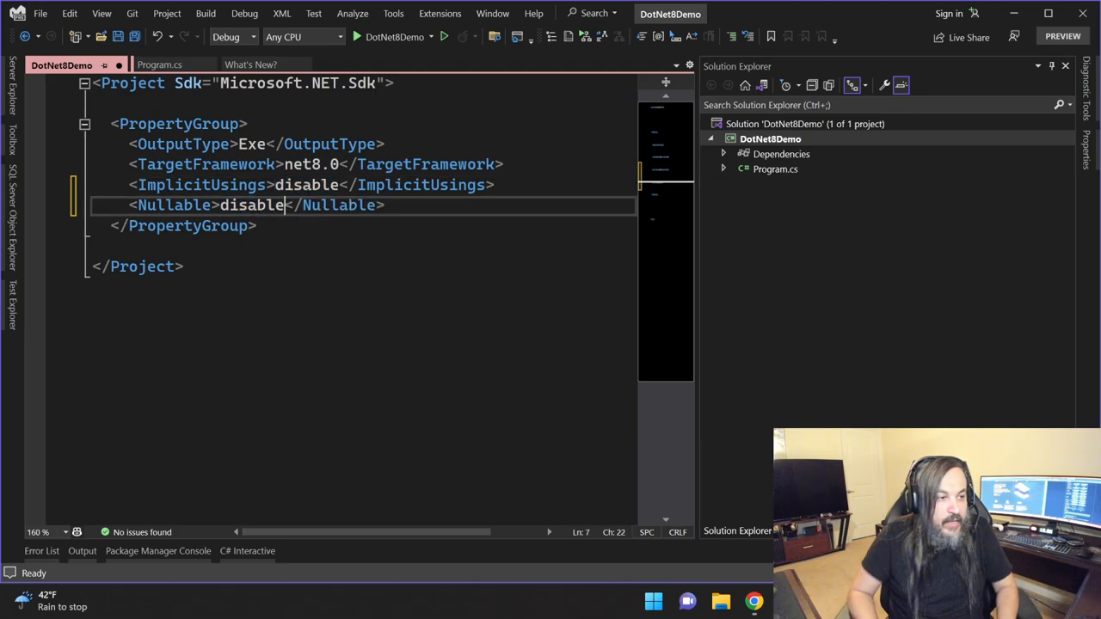
pyautogui.press('enter')
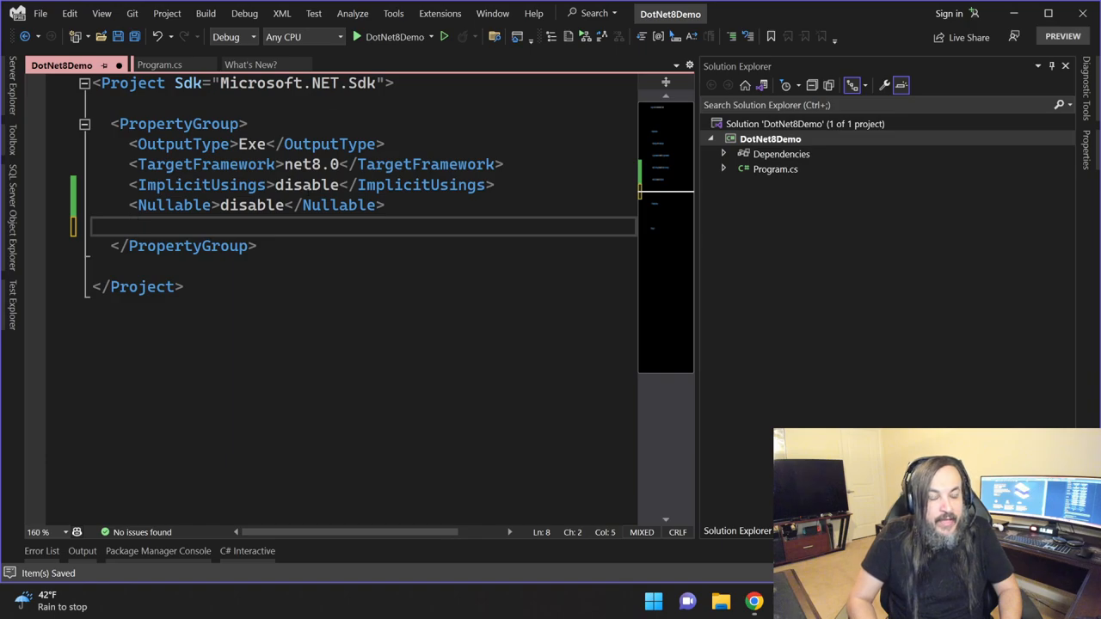
pyautogui.write('<')
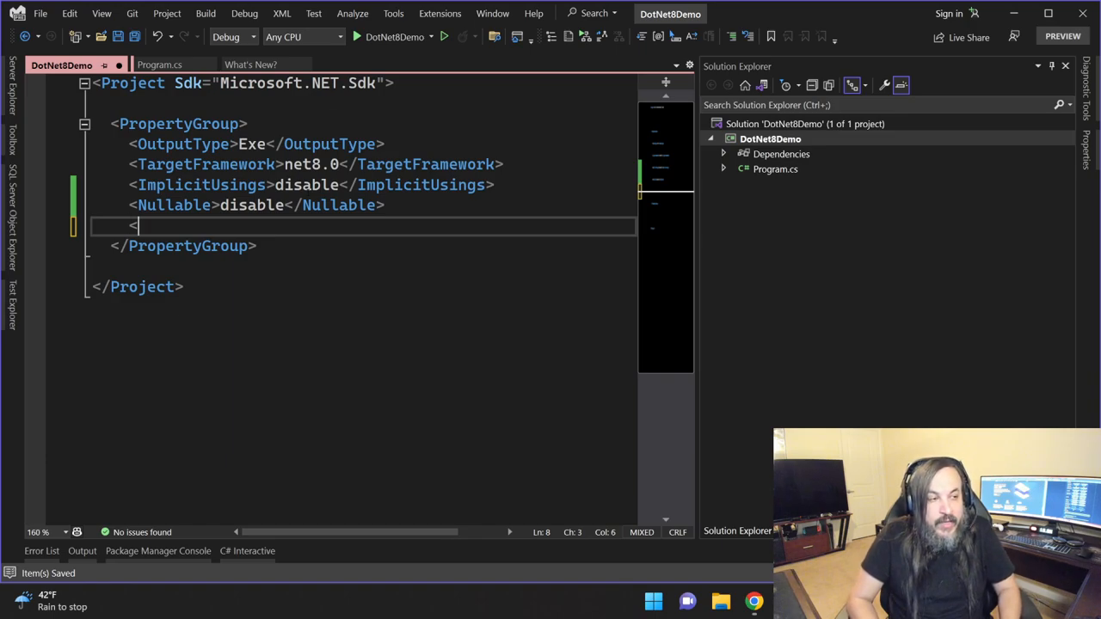
pyautogui.write('LangVersion>pre</LangVersion>')
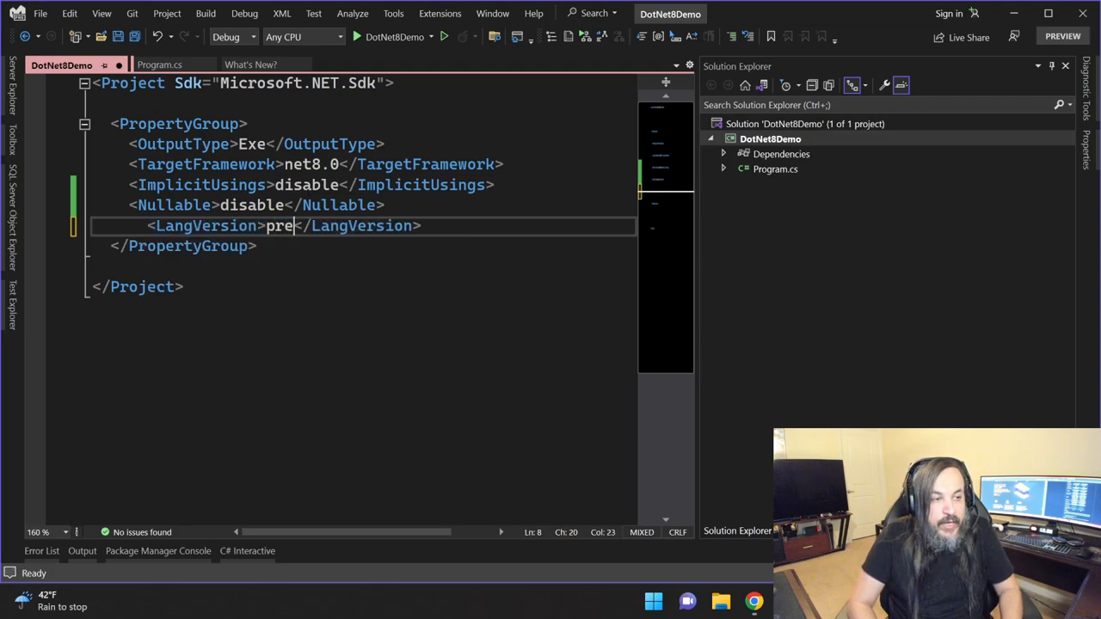
pyautogui.write('view')
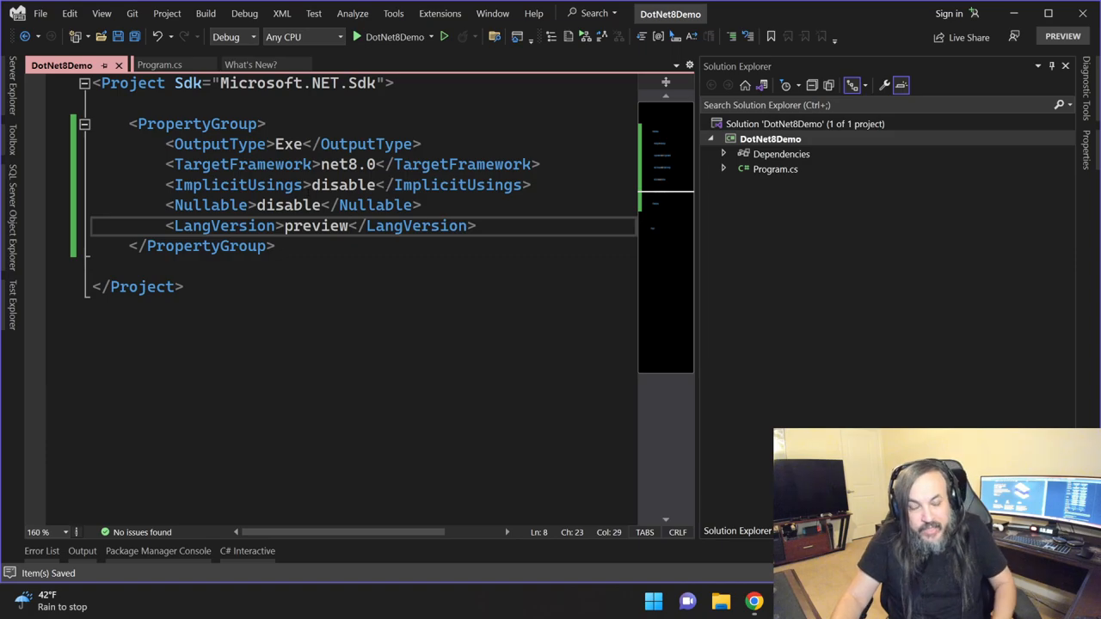
pyautogui.click(158, 65)
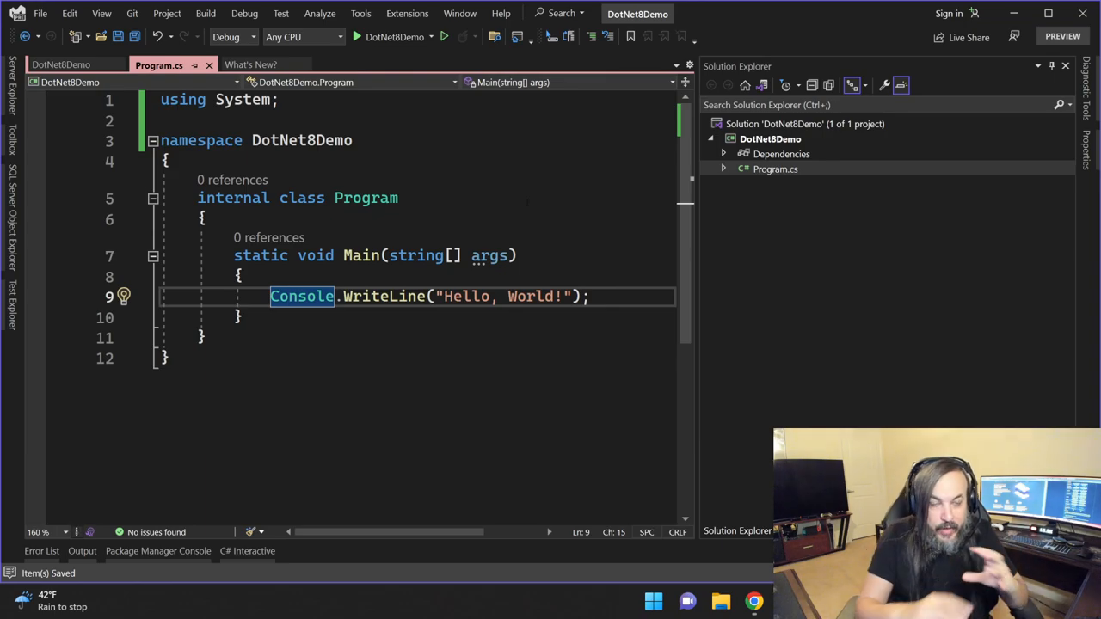
# Step: Add a new console project named Dot7Demo to the solution and pick its target framework
pyautogui.rightClick(770, 124)
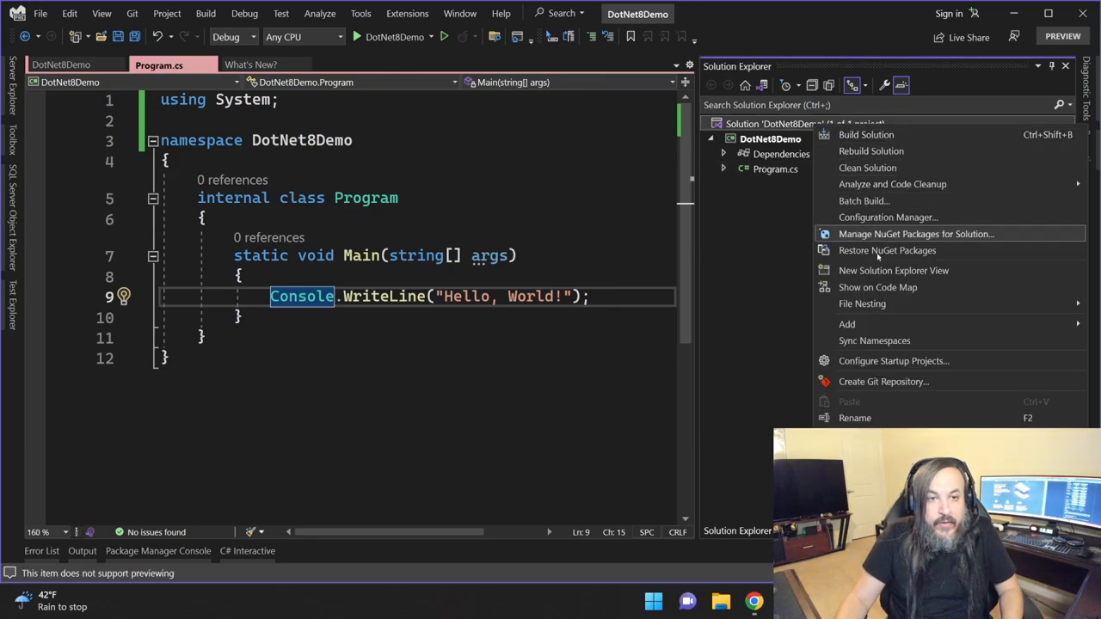
pyautogui.click(846, 323)
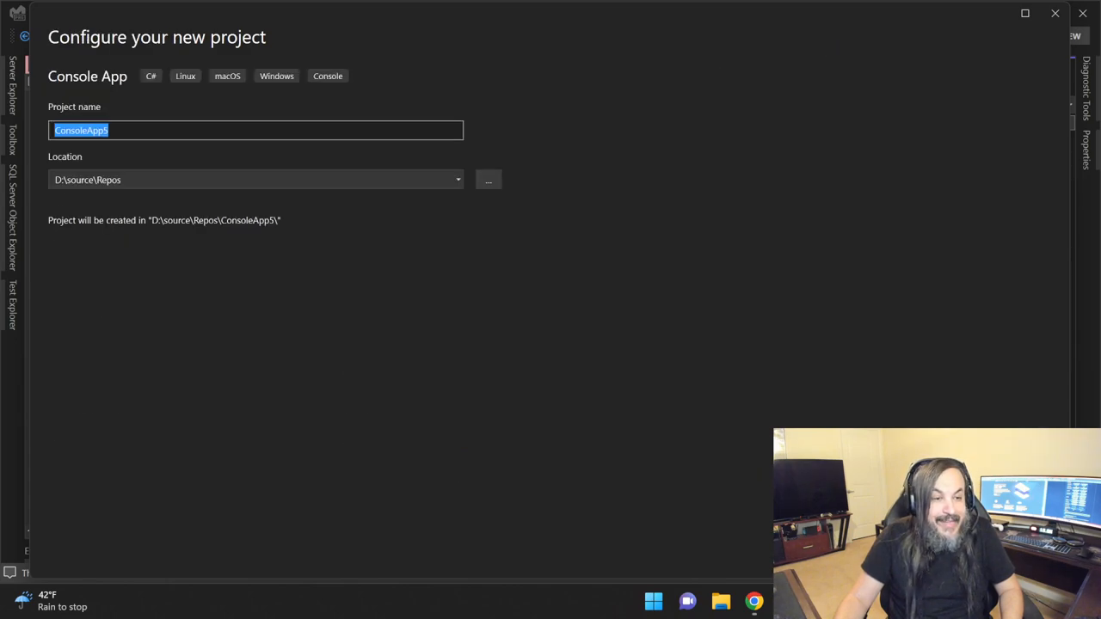
pyautogui.write('D')
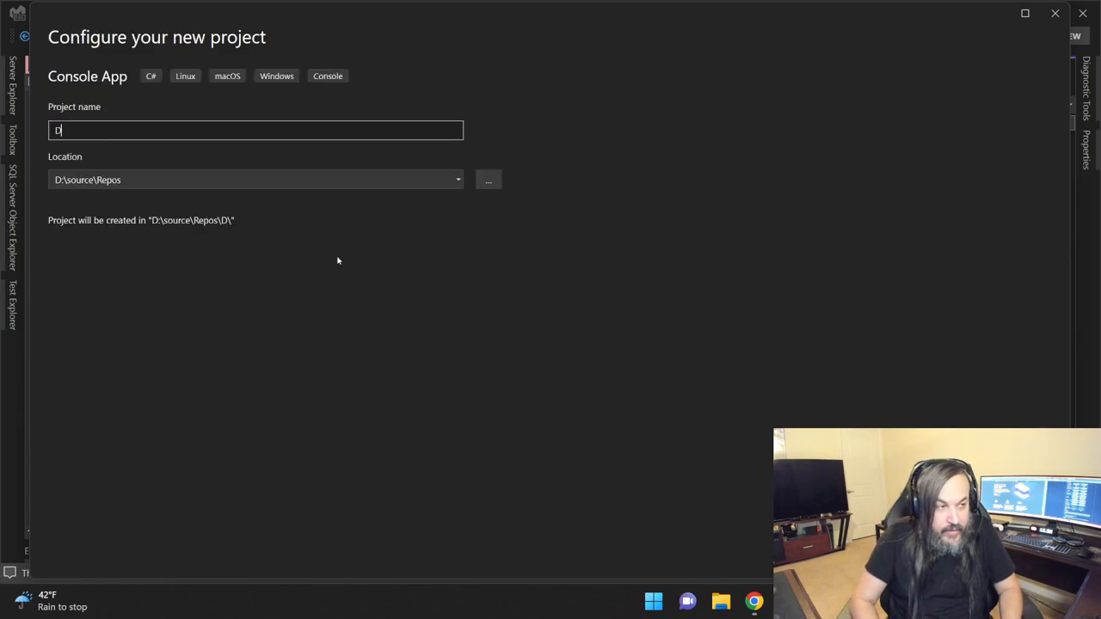
pyautogui.write('o')
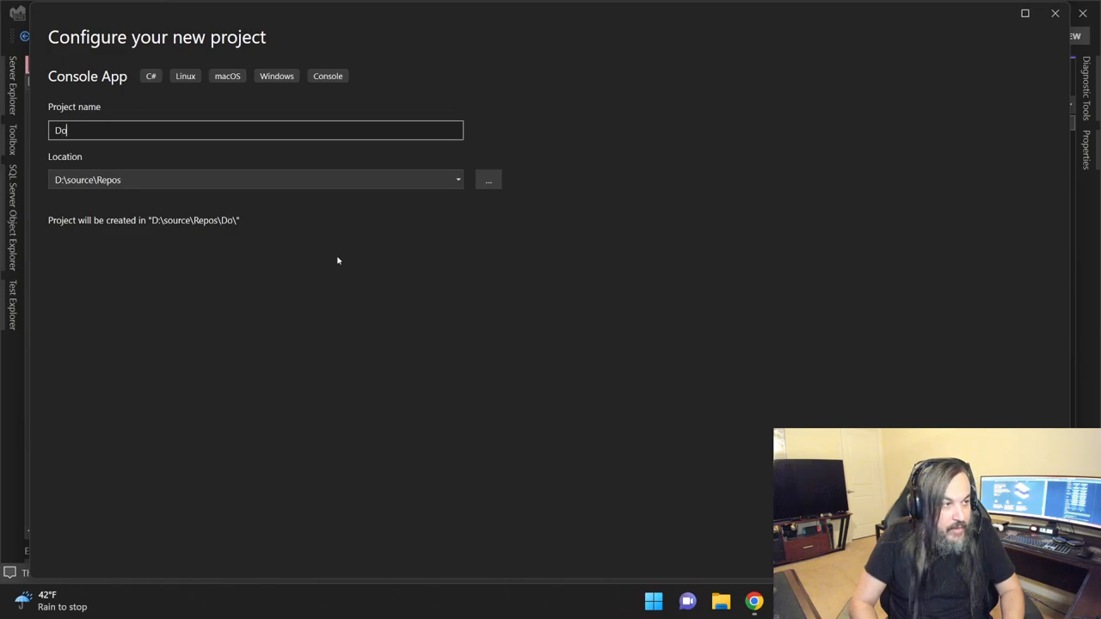
pyautogui.write('t7Demo')
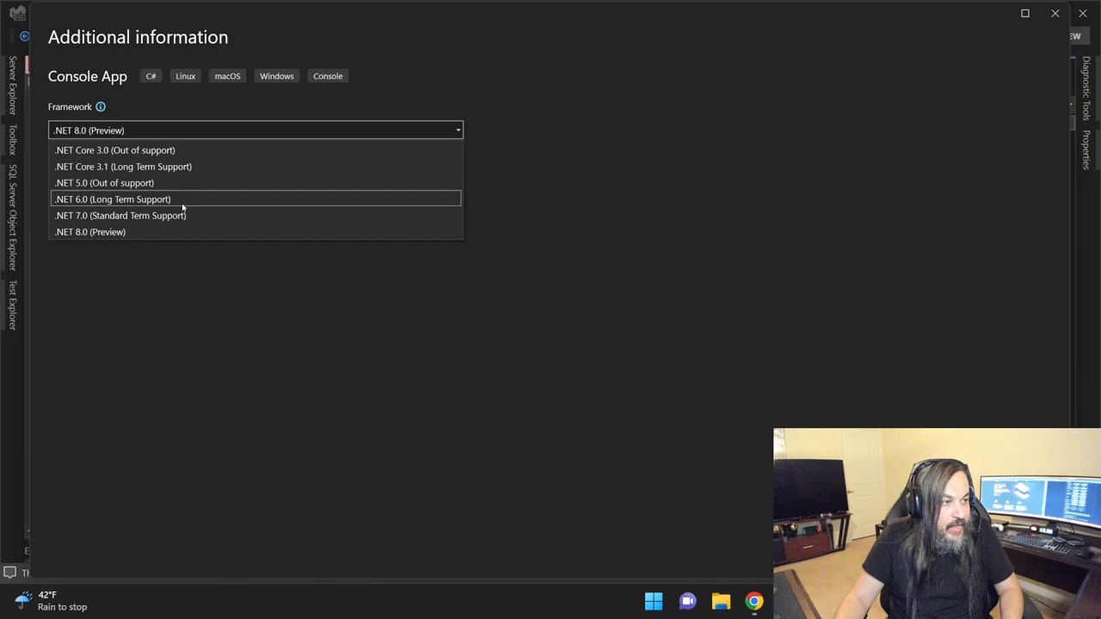
pyautogui.click(120, 215)
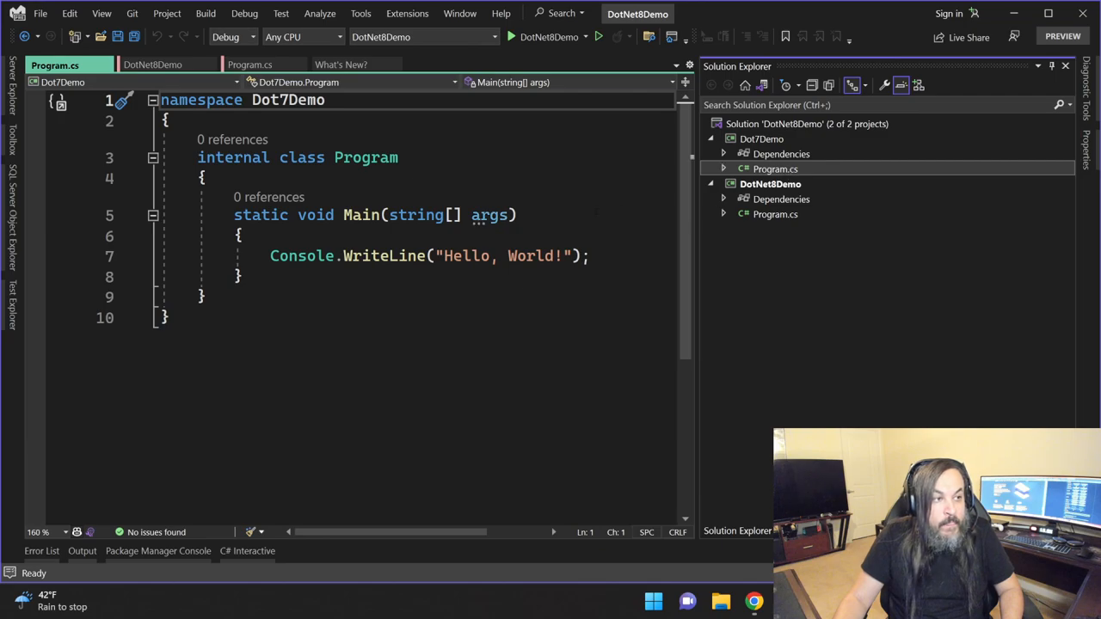
# Step: Declare Action<string> printStudentName = (string name) => Console.WriteLine(name); after the greeting, with a blank line
pyautogui.click(588, 254)
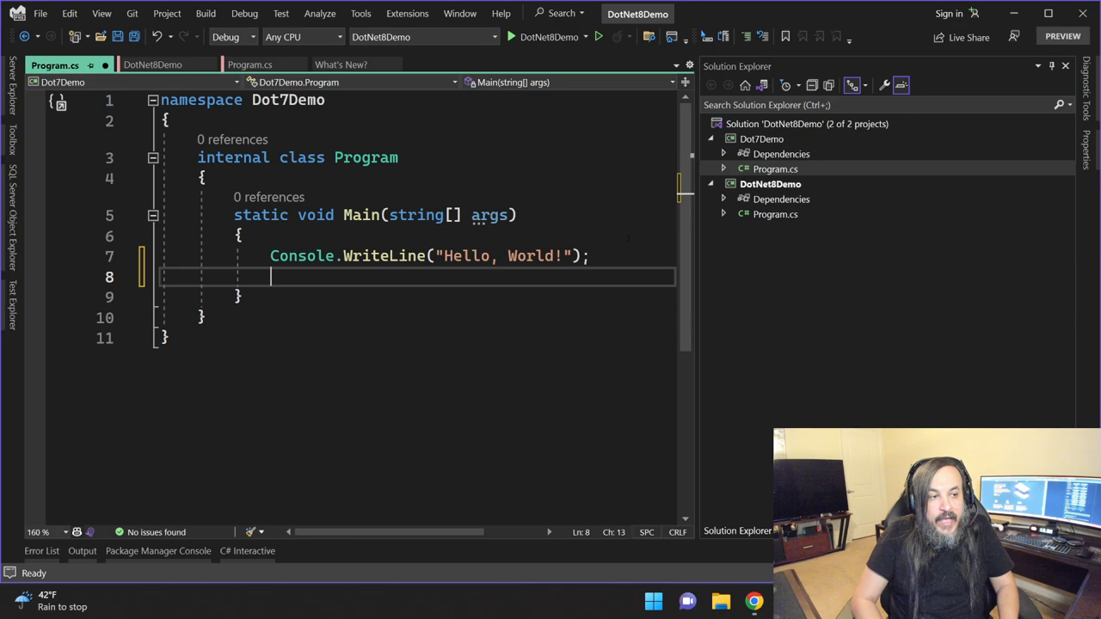
pyautogui.write('Action<')
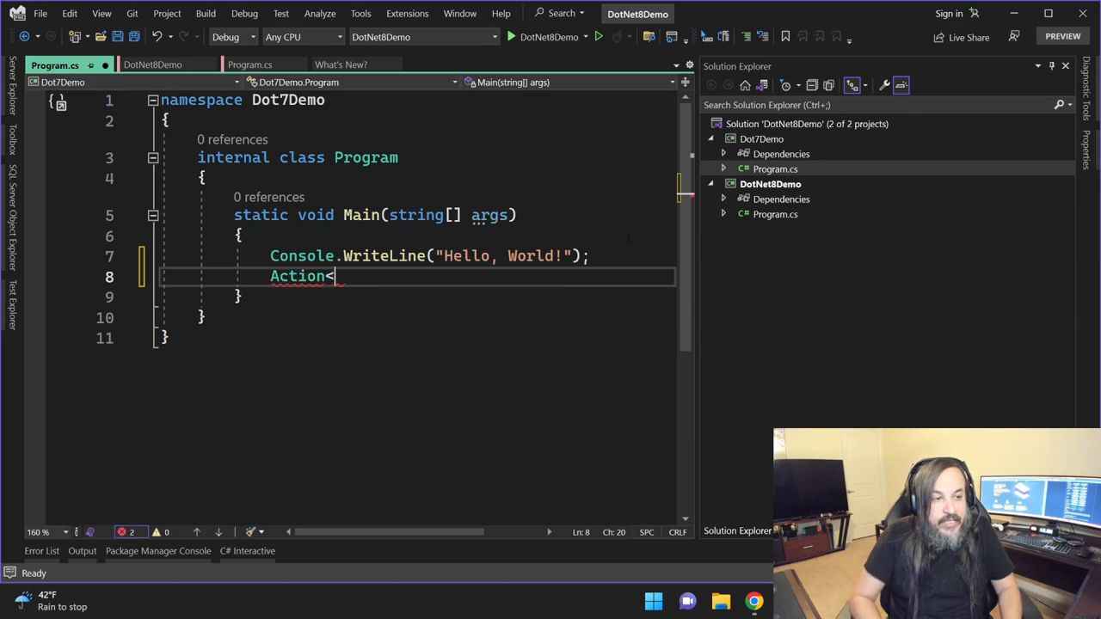
pyautogui.write('string>')
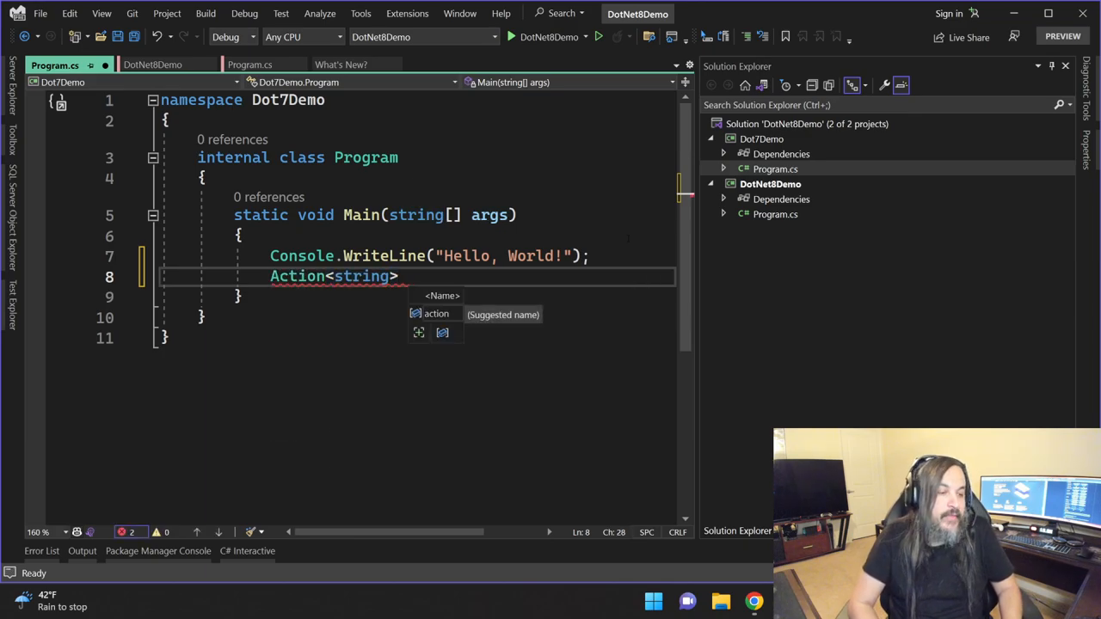
pyautogui.write('print')
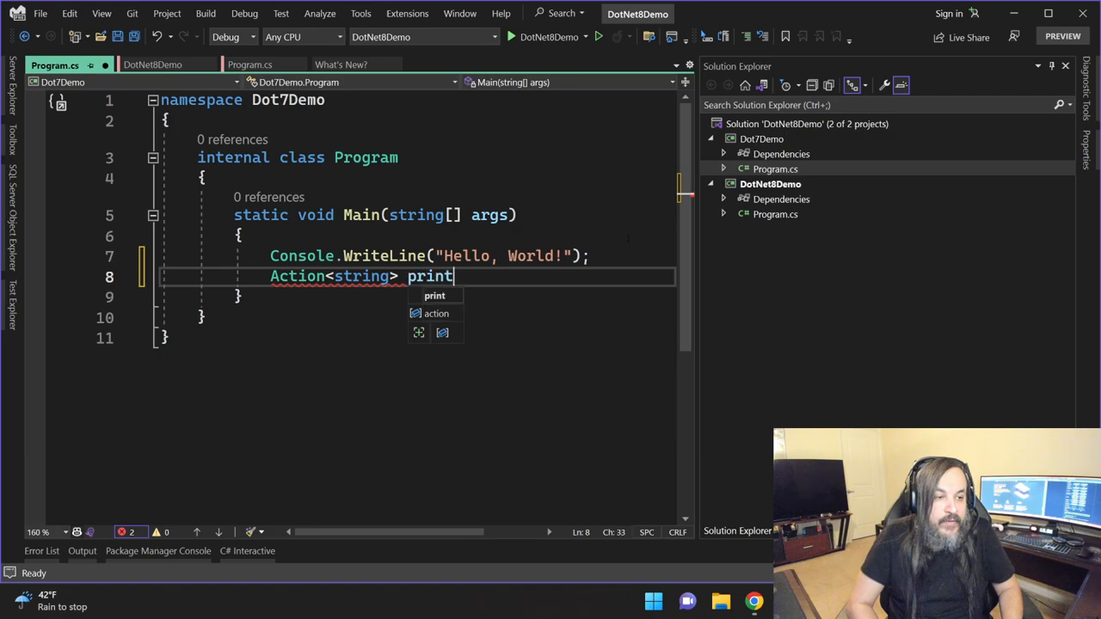
pyautogui.write('StudentName =')
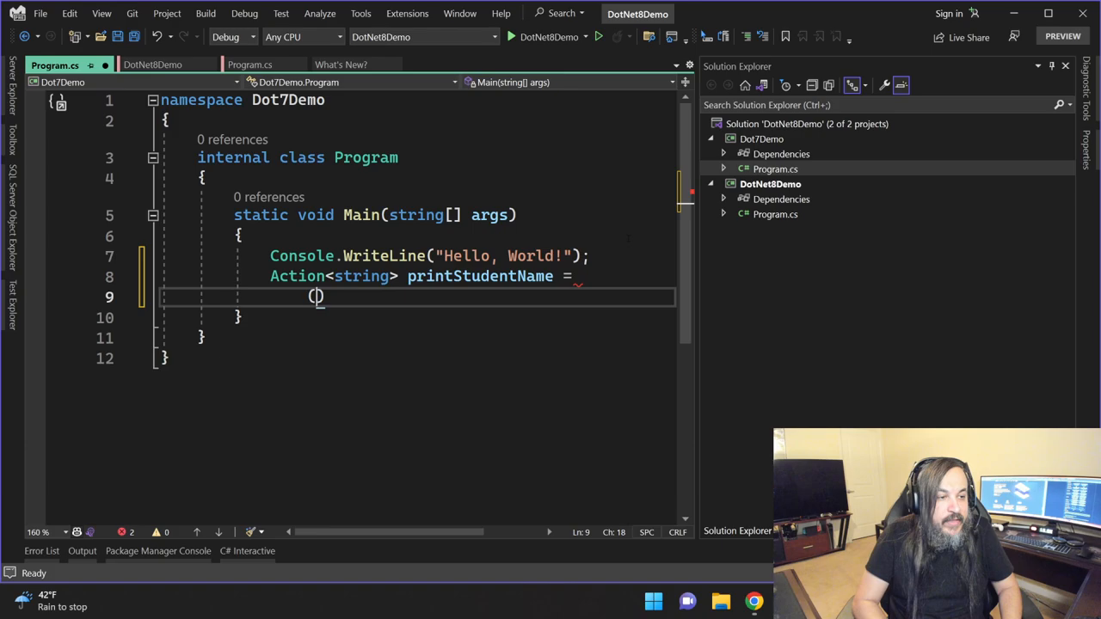
pyautogui.write('(string name) => Console.WriteLine(name);')
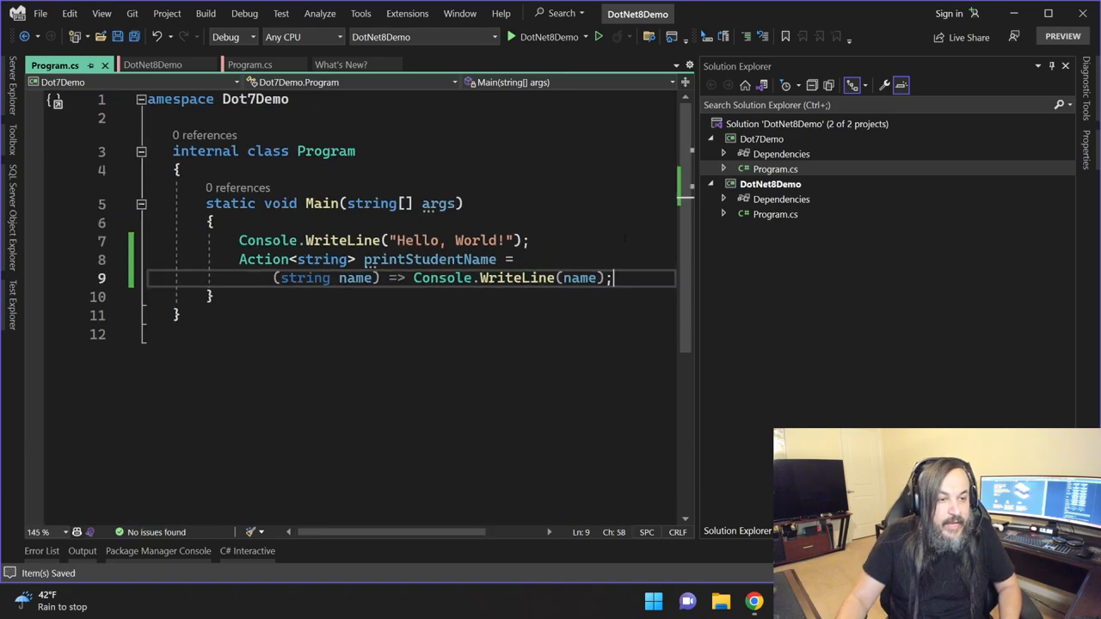
pyautogui.press('enter')
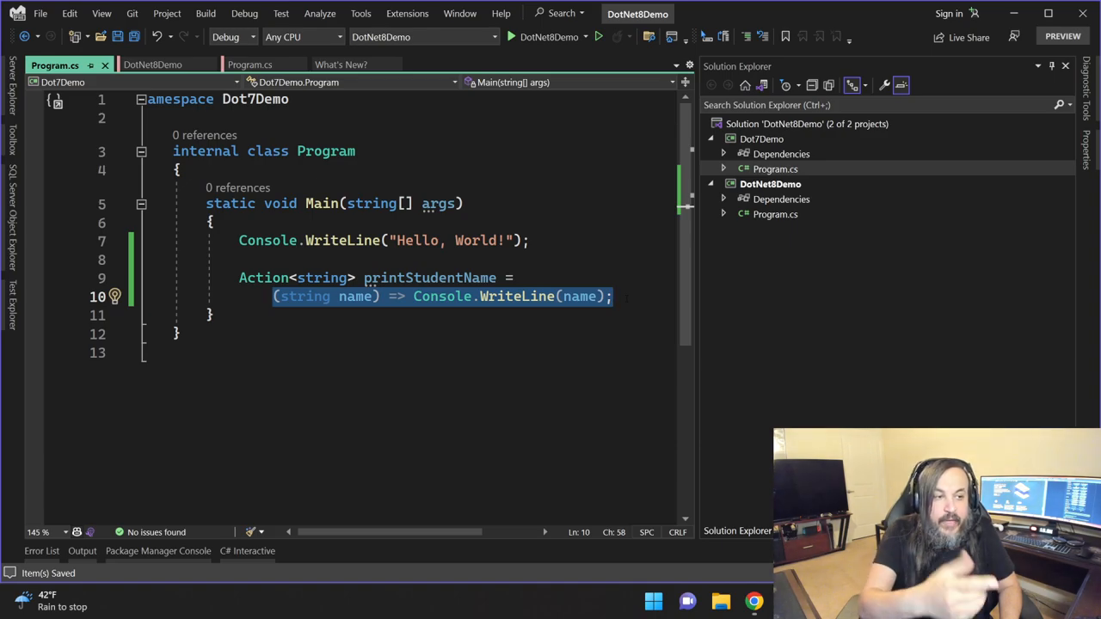
pyautogui.moveTo(442, 295)
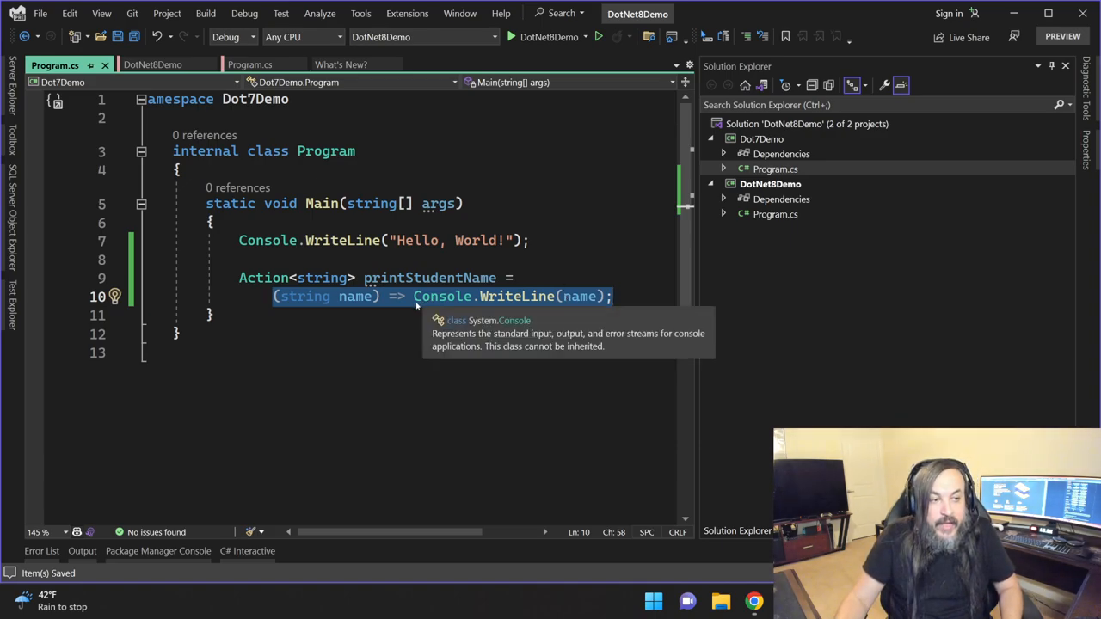
# Step: Give the lambda's name parameter a default value: (string name = "NA")
pyautogui.write('=')
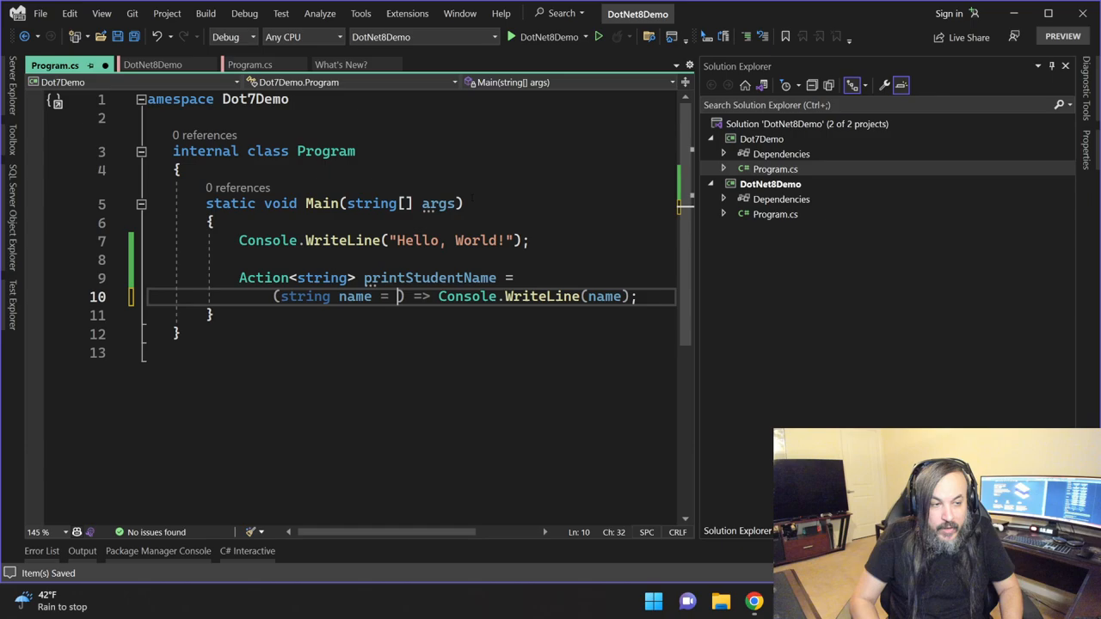
pyautogui.write('""')
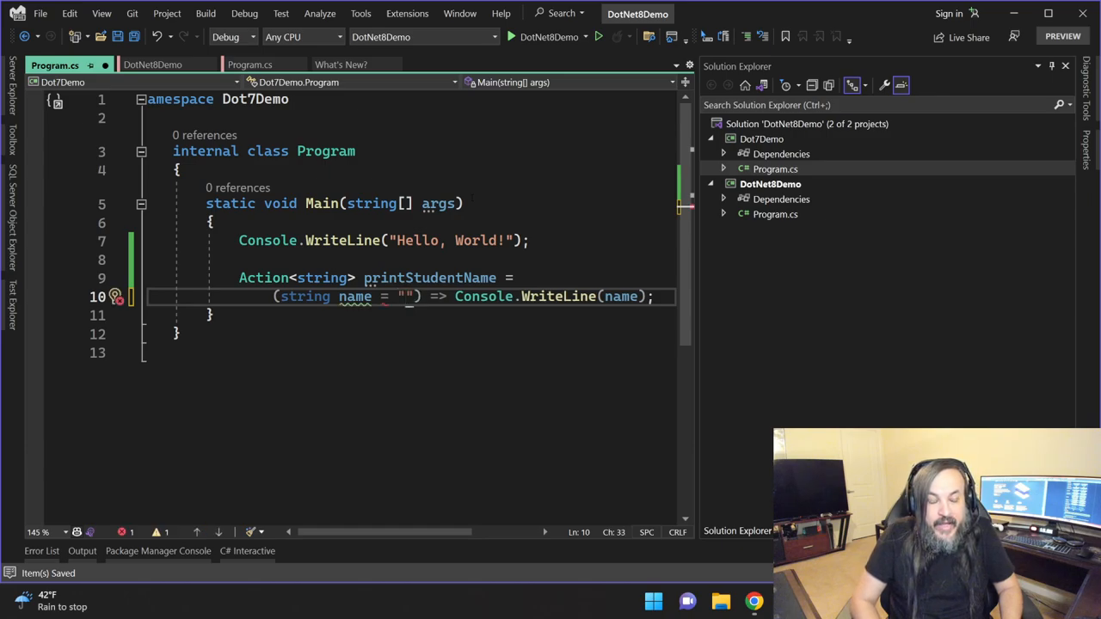
pyautogui.write('No')
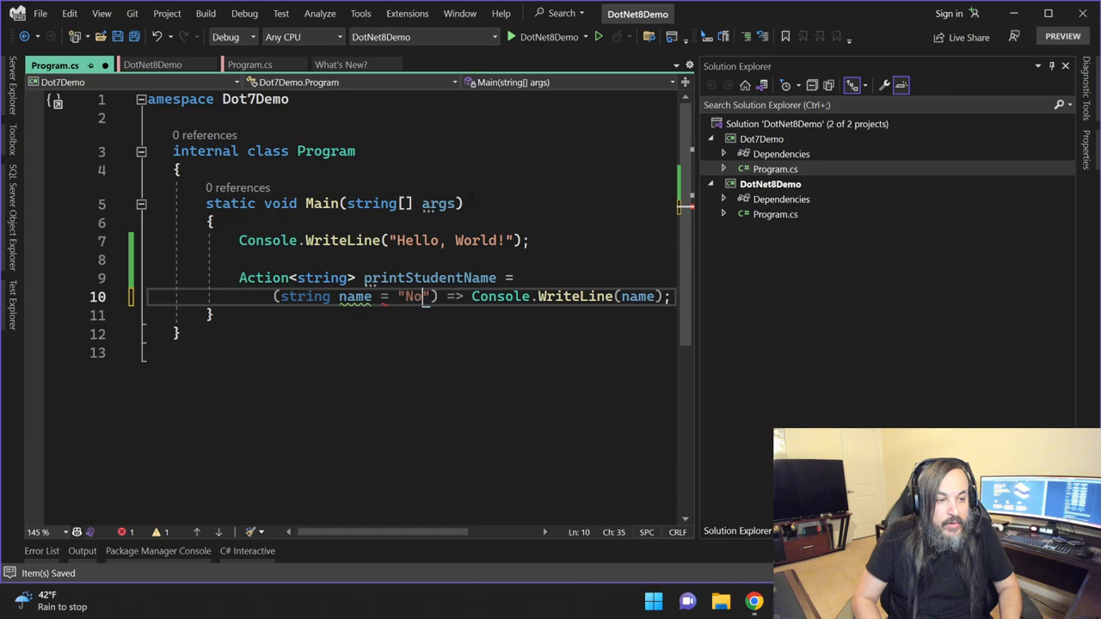
pyautogui.write('A") => Console.WriteLine(name);')
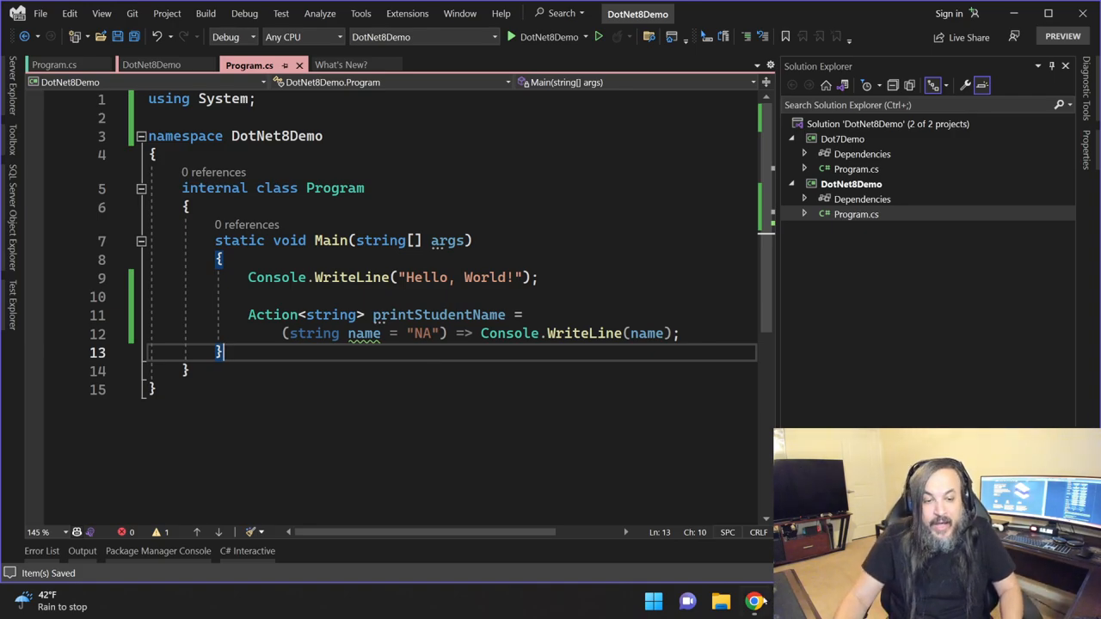
# Step: Switch to Chrome and reach the roslyn repository from the dotnet organization page
pyautogui.click(753, 602)
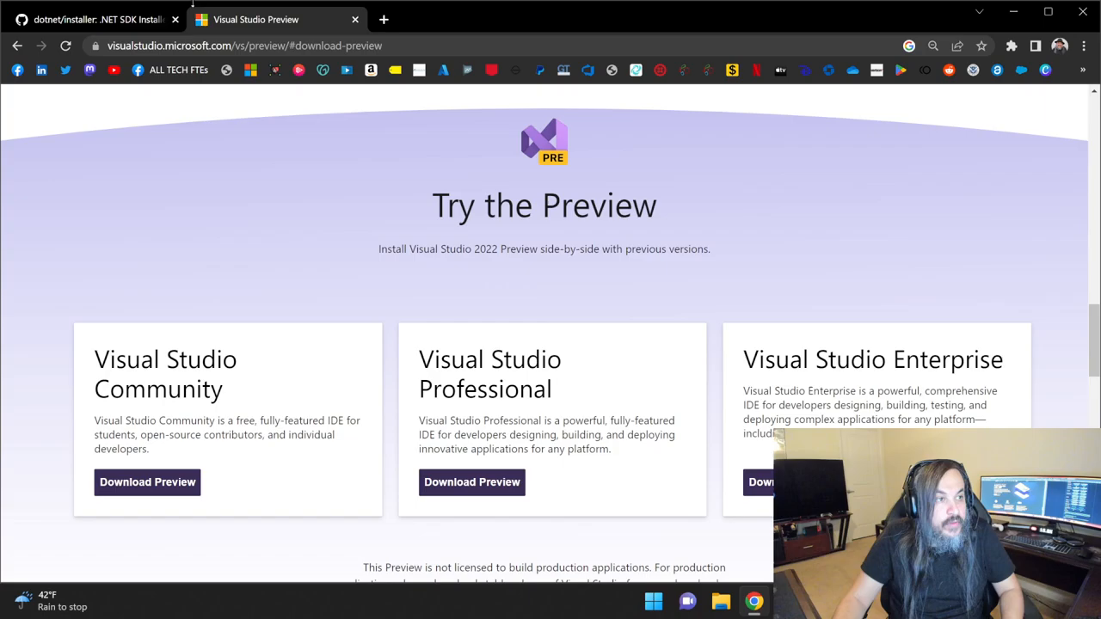
pyautogui.click(94, 19)
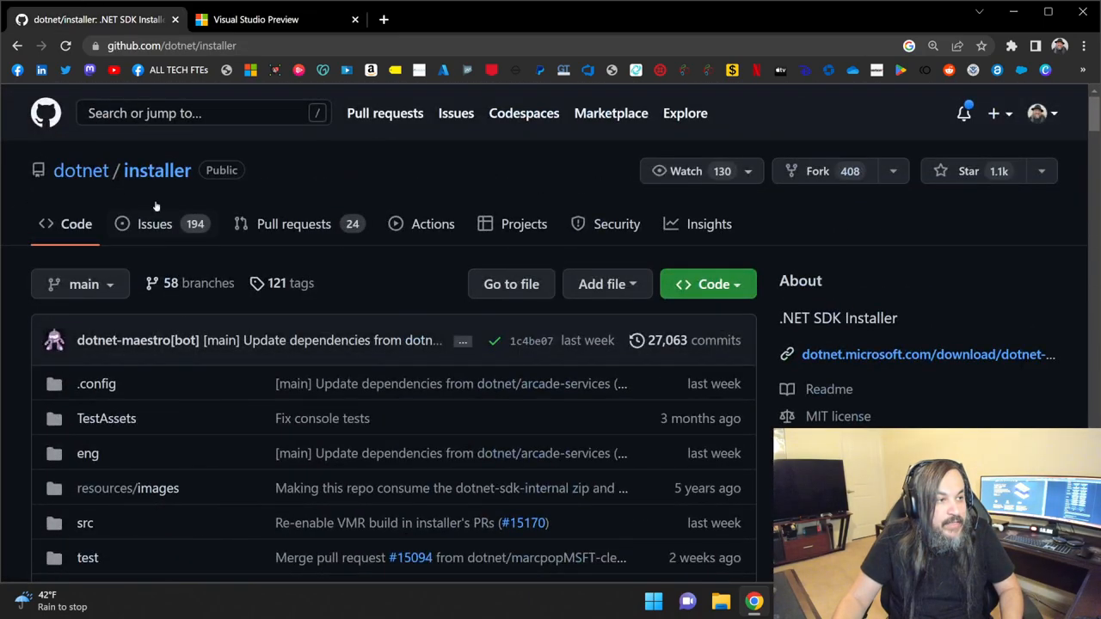
pyautogui.click(80, 171)
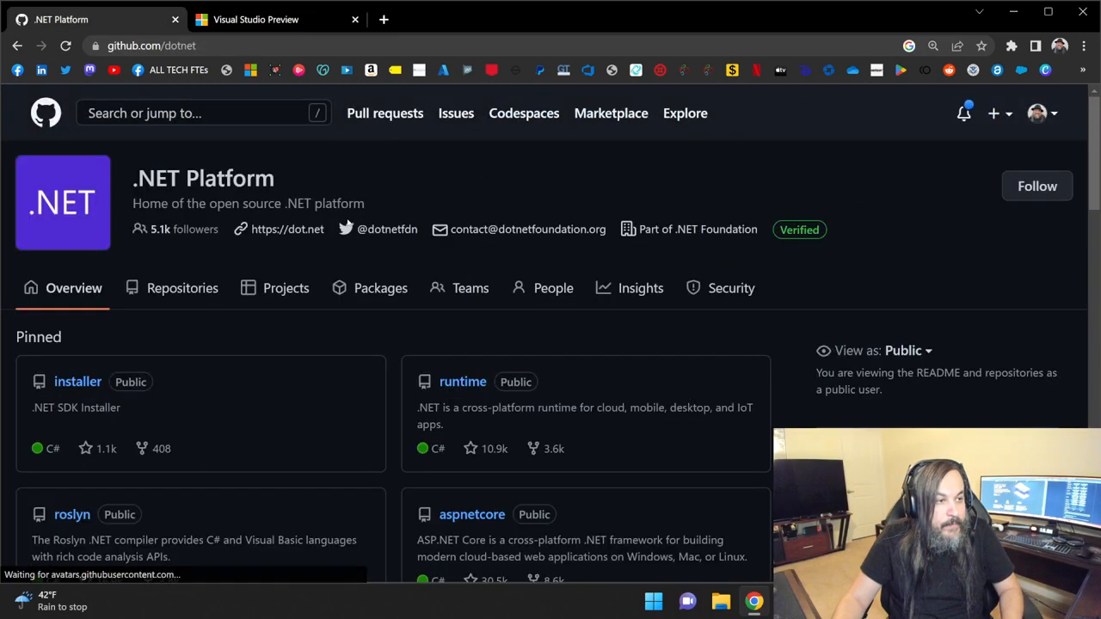
pyautogui.scroll(-3)
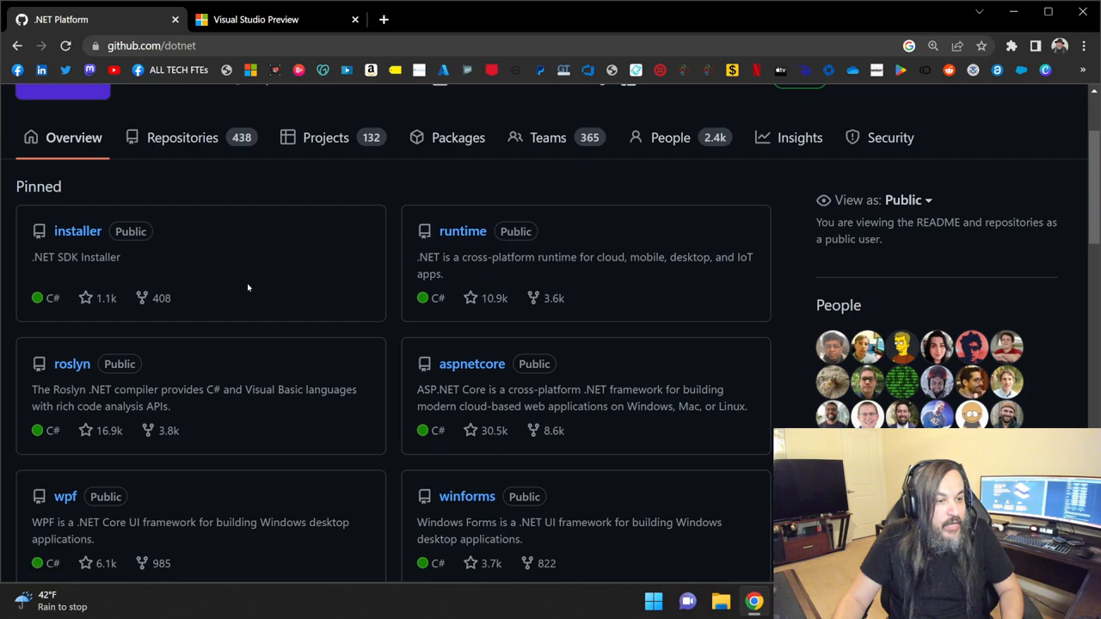
pyautogui.click(72, 364)
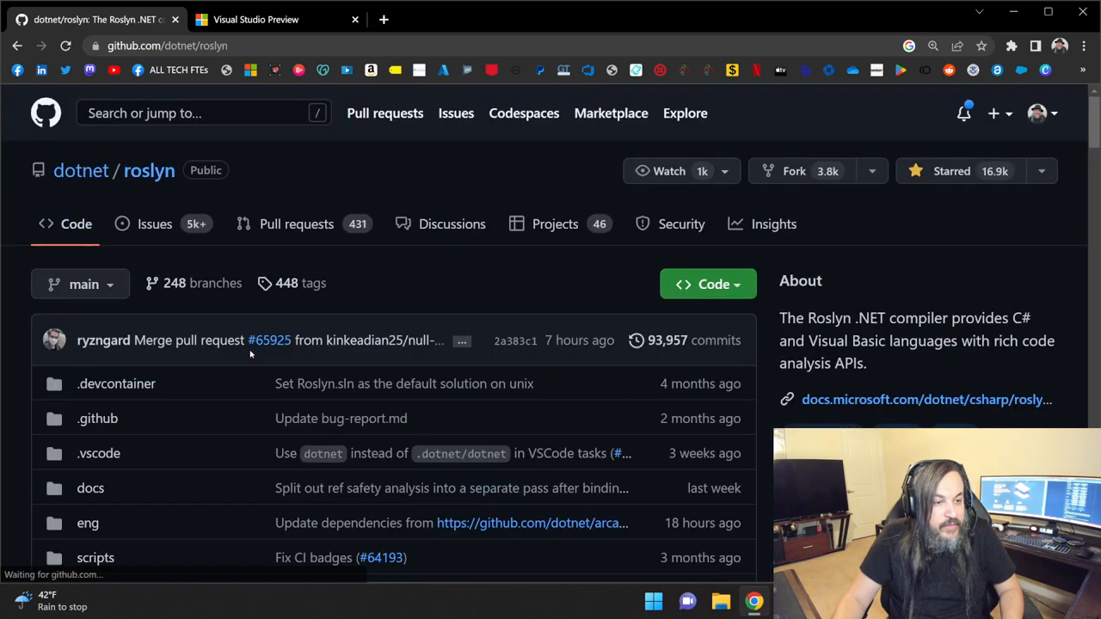
# Step: Go to roslyn's Issues > Milestones and select the C# 12.0 milestone
pyautogui.click(155, 223)
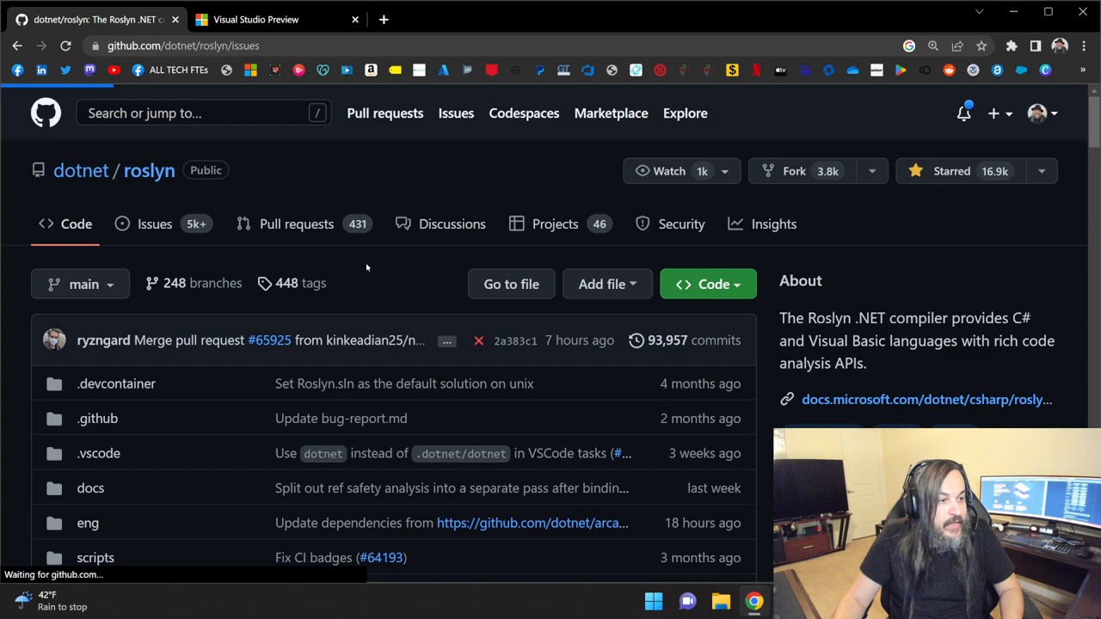
pyautogui.click(155, 223)
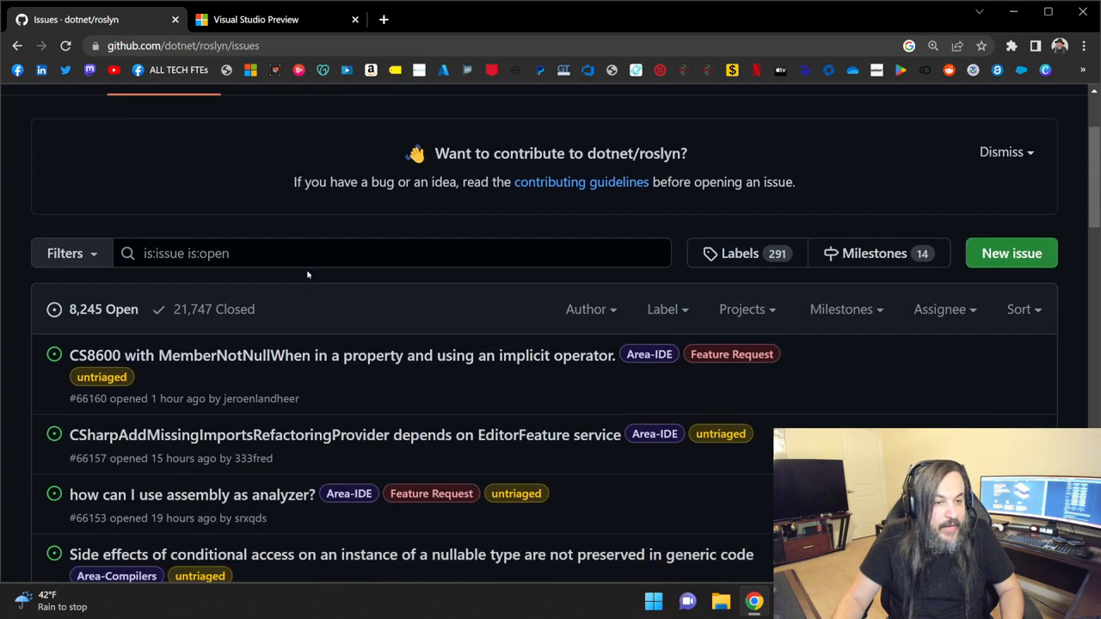
pyautogui.moveTo(325, 306)
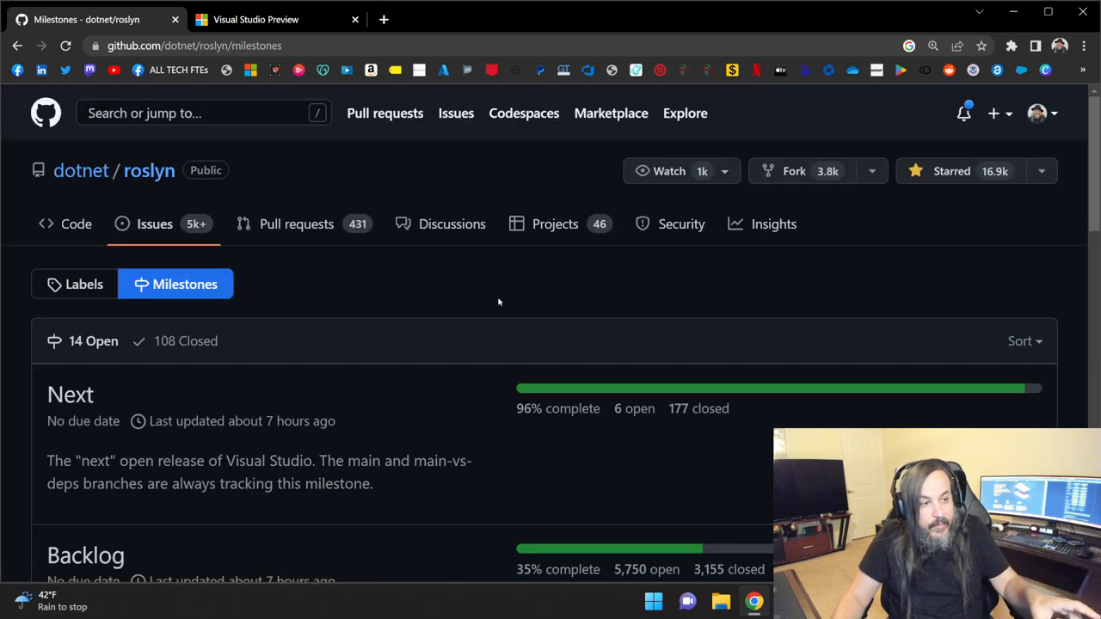
pyautogui.scroll(-3)
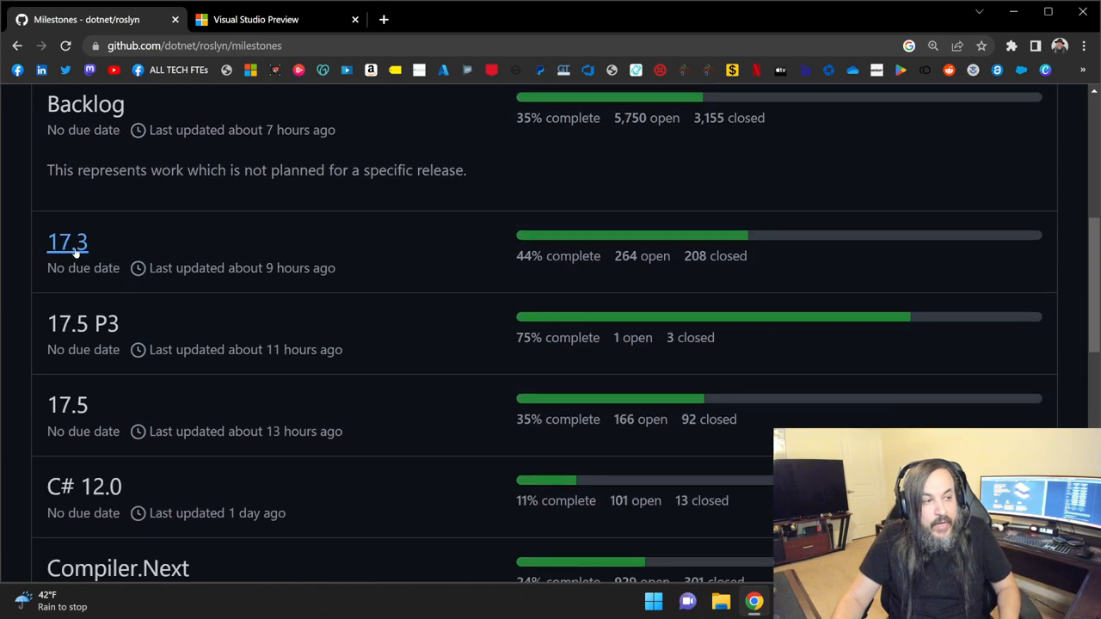
pyautogui.scroll(-3)
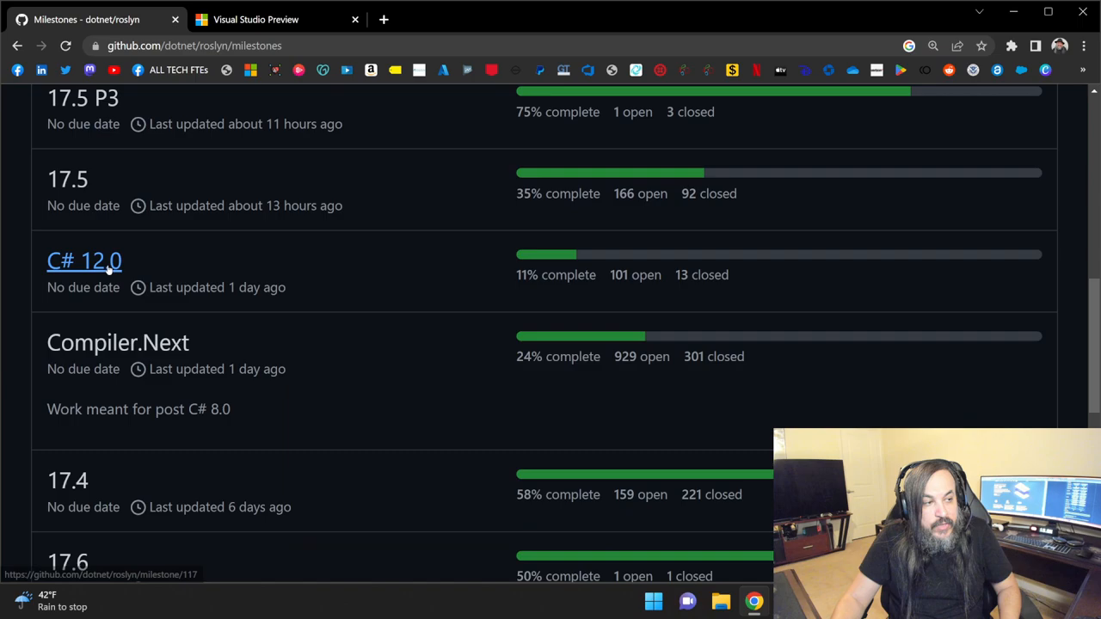
pyautogui.click(83, 261)
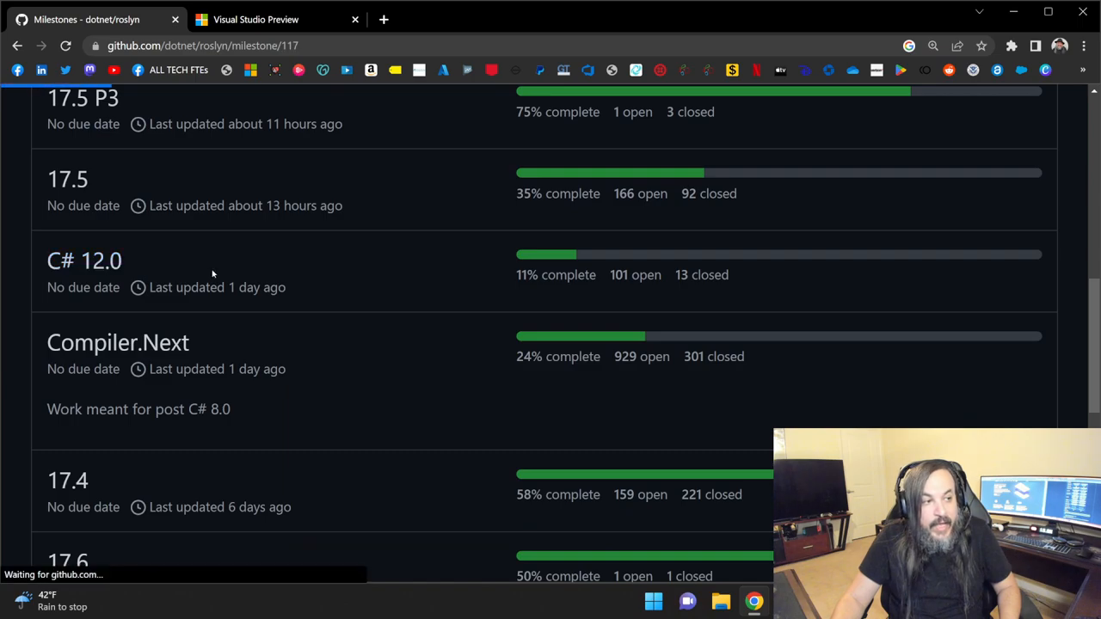
# Step: List the C# 12.0 milestone's 13 closed issues and view issue #61007 on inferred delegate default parameters
pyautogui.click(84, 261)
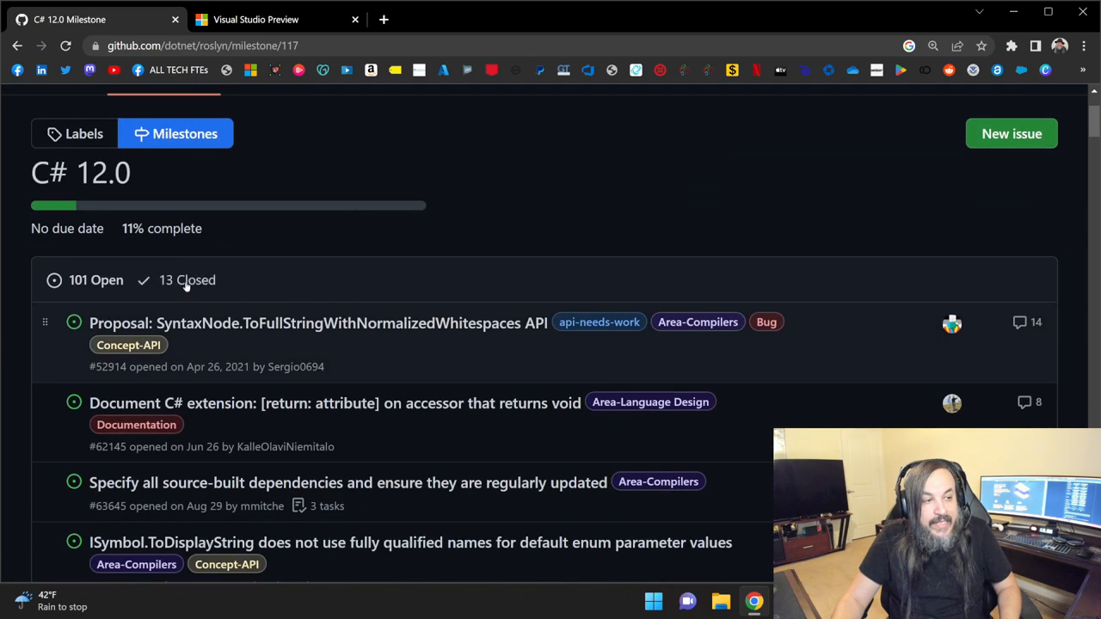
pyautogui.click(186, 279)
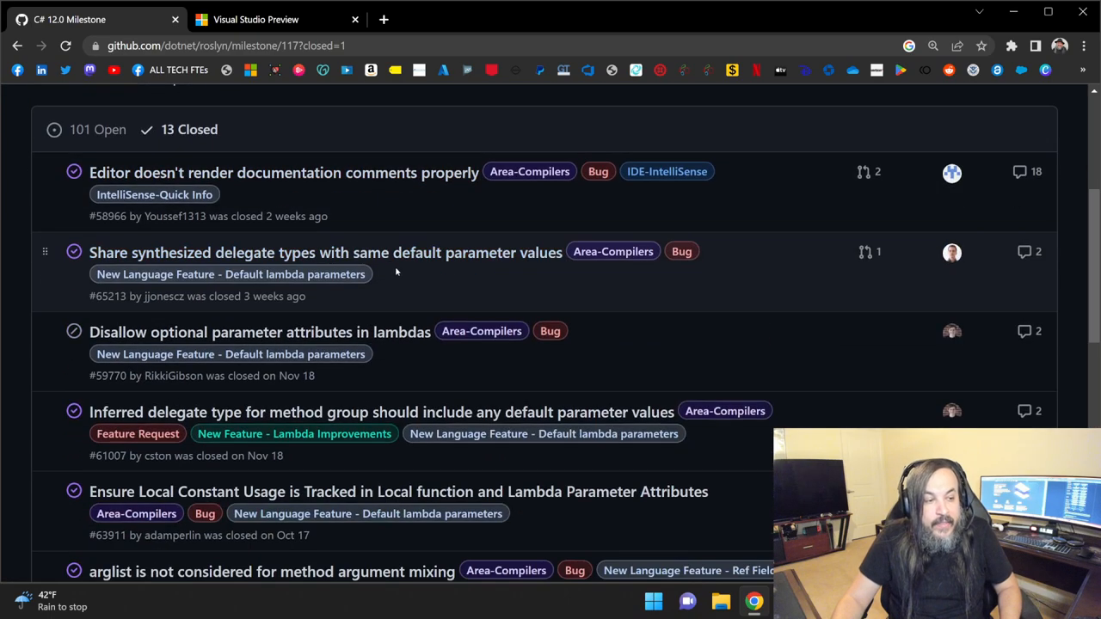
pyautogui.moveTo(348, 392)
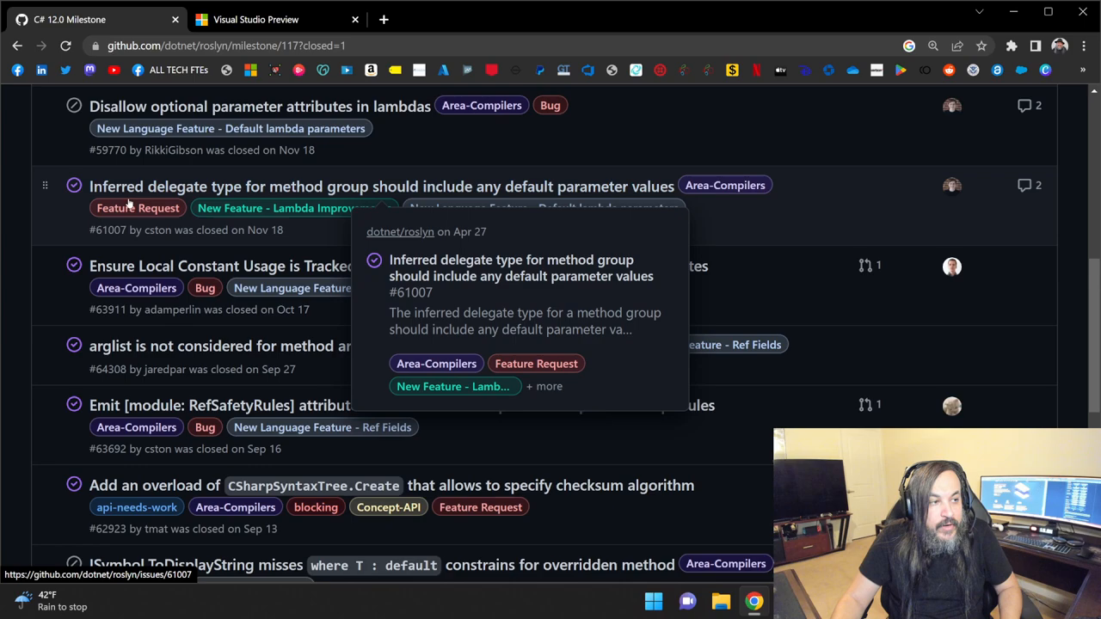
pyautogui.scroll(3)
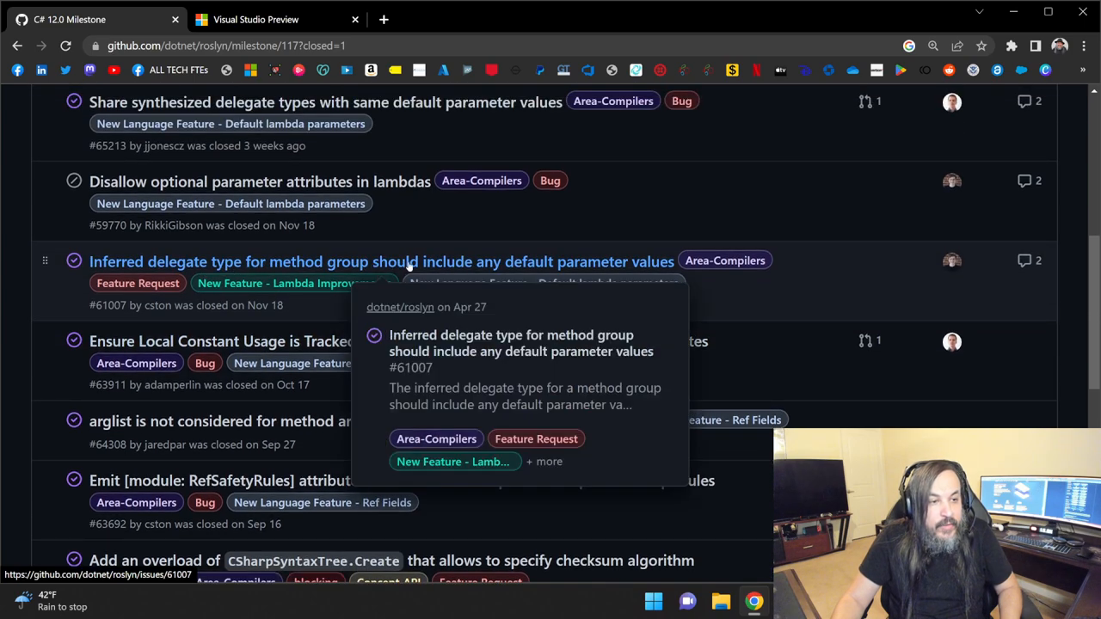
pyautogui.moveTo(627, 266)
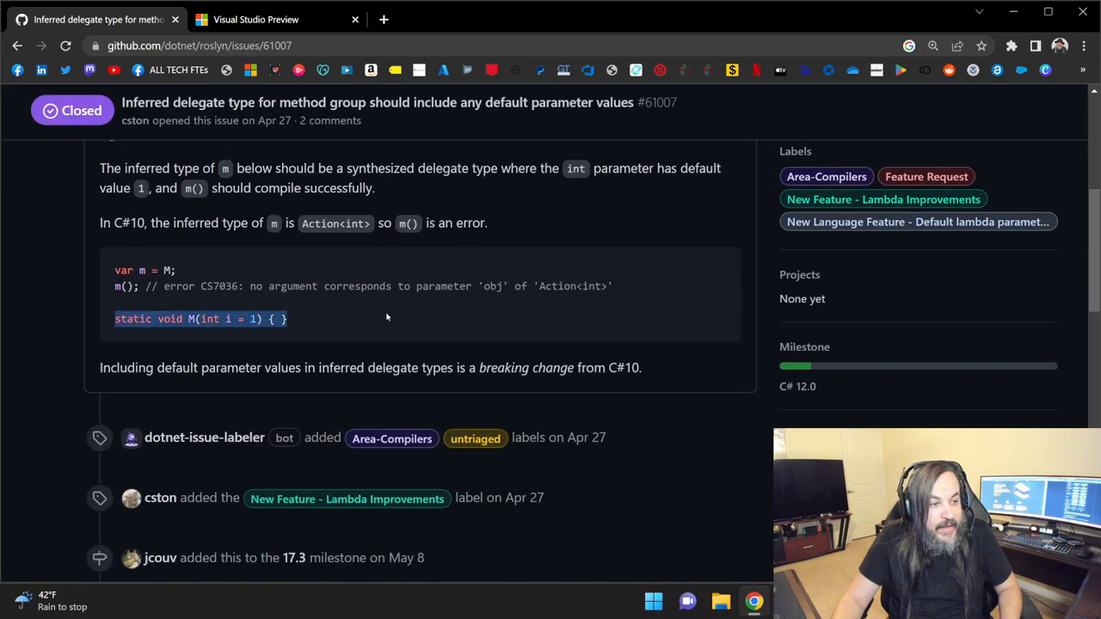
# Step: Scroll through the closed issues list after returning from issue #61007
pyautogui.scroll(-3)
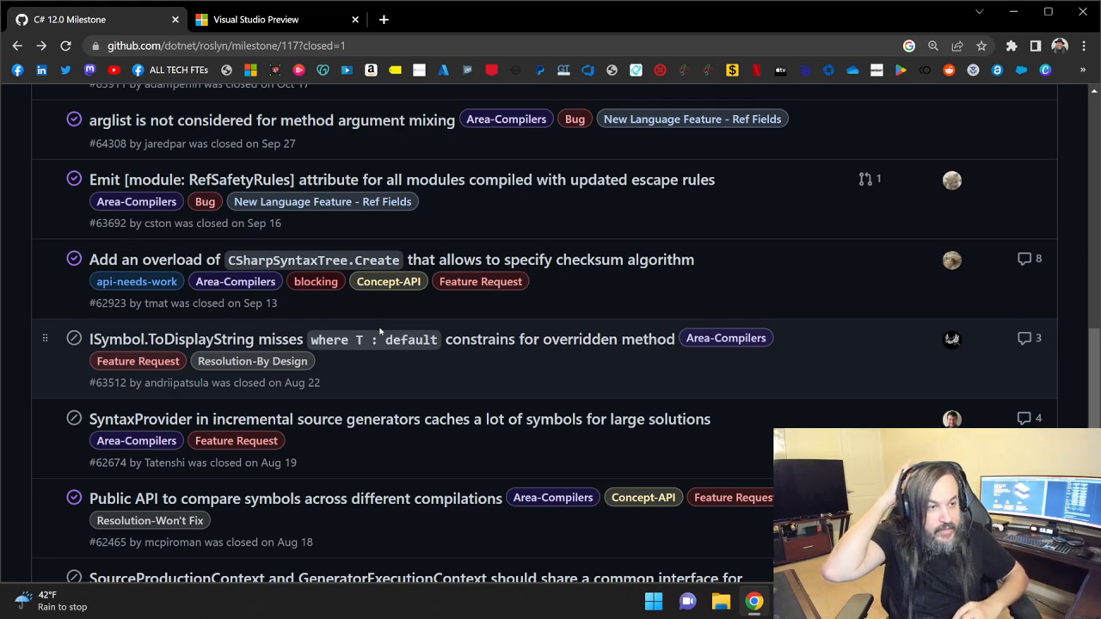
pyautogui.scroll(-3)
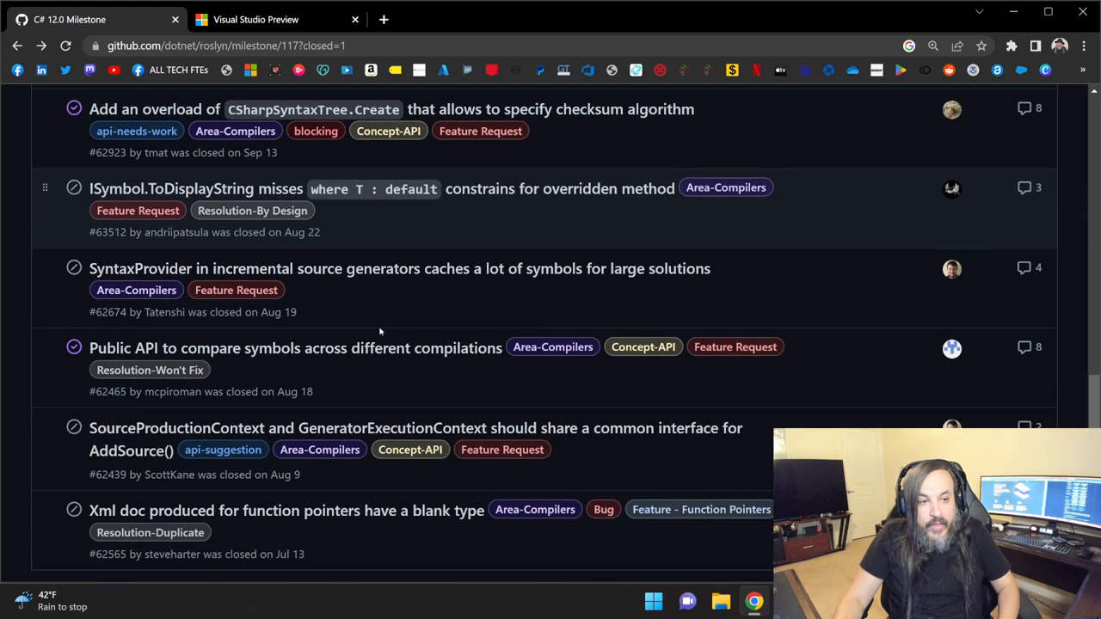
pyautogui.scroll(3)
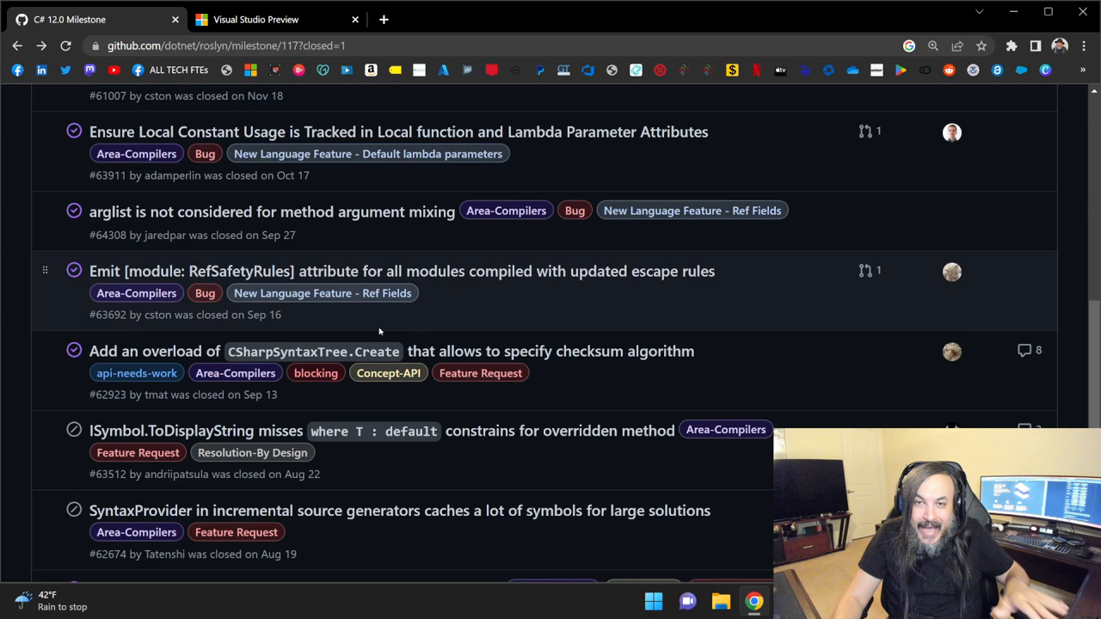
pyautogui.scroll(3)
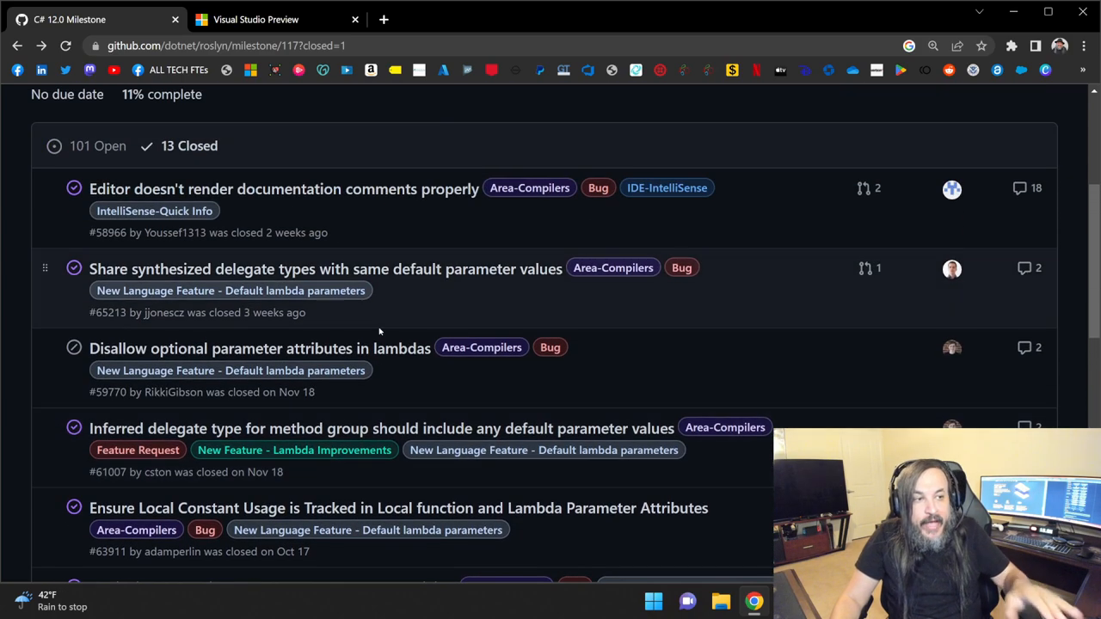